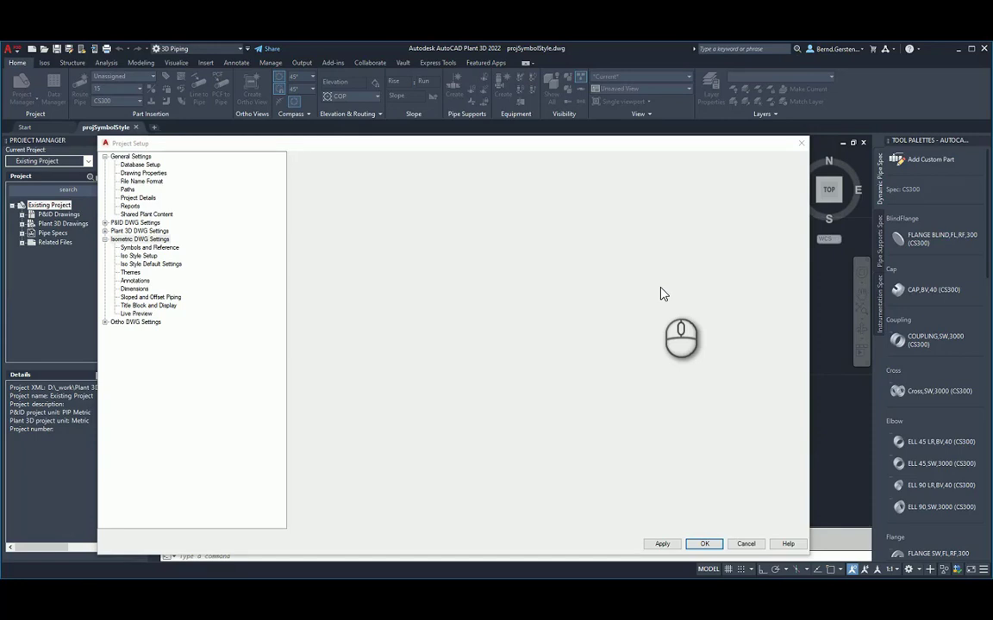
{"action": "mouse_move", "coordinate": [670, 300]}
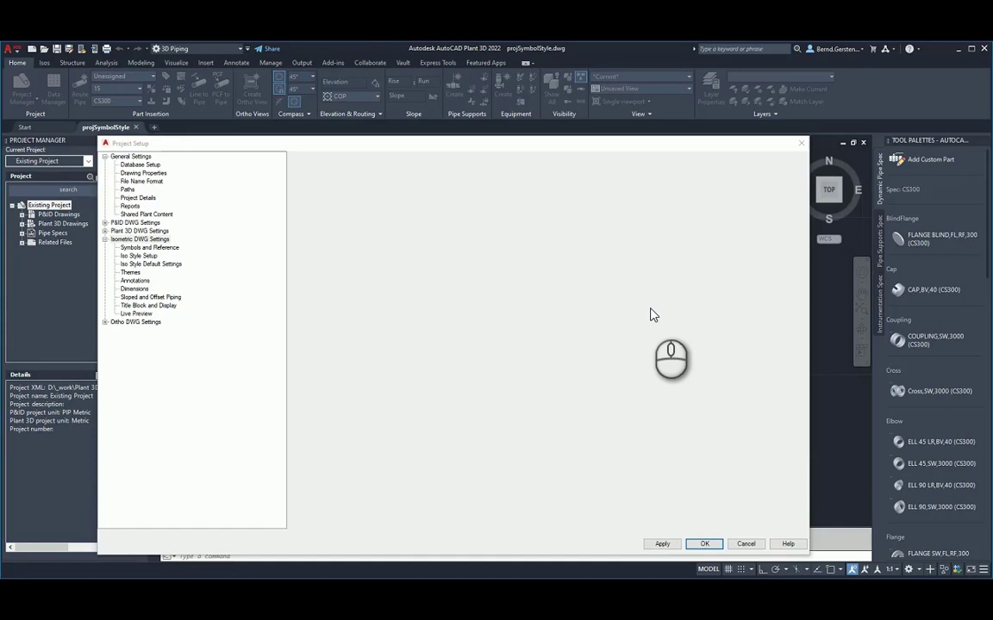
{"action": "mouse_move", "coordinate": [560, 305]}
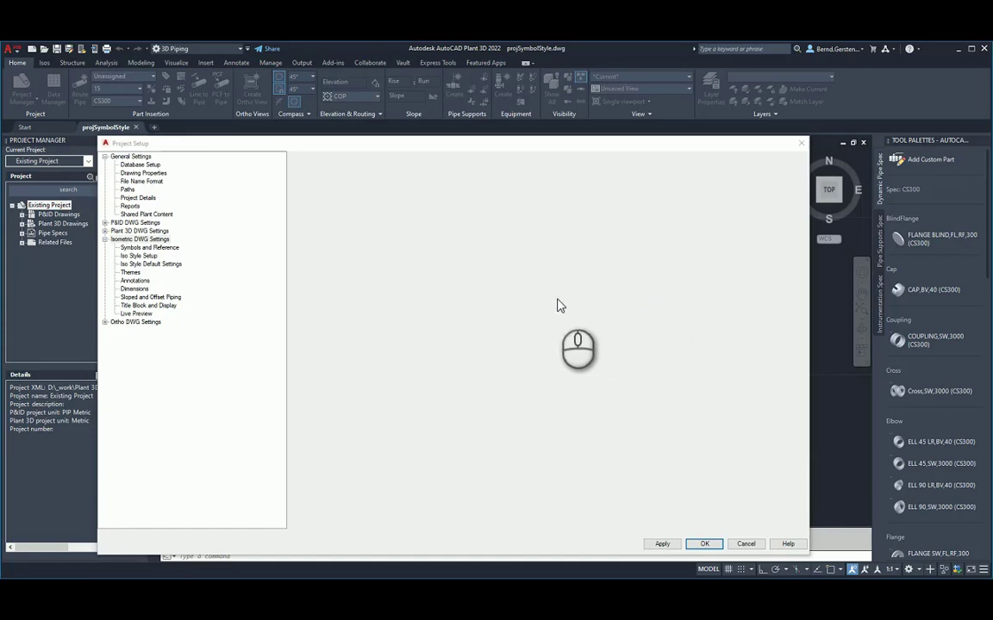
{"action": "mouse_move", "coordinate": [386, 322]}
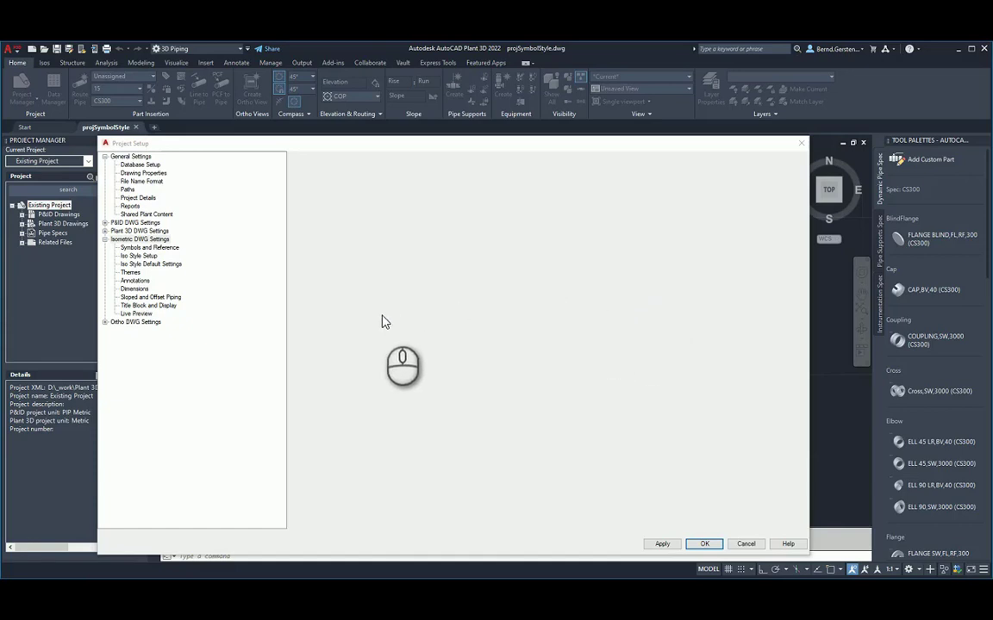
{"action": "mouse_move", "coordinate": [386, 326]}
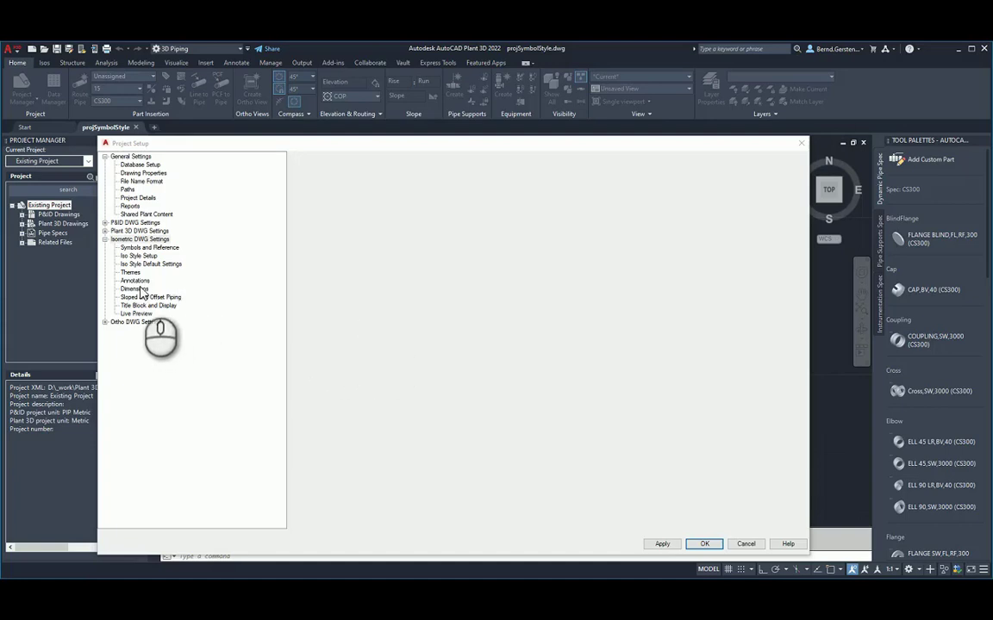
Step: Switch from the isometric Dimensions settings to the Themes page showing Branch Piping themes
{"action": "left_click", "coordinate": [135, 290]}
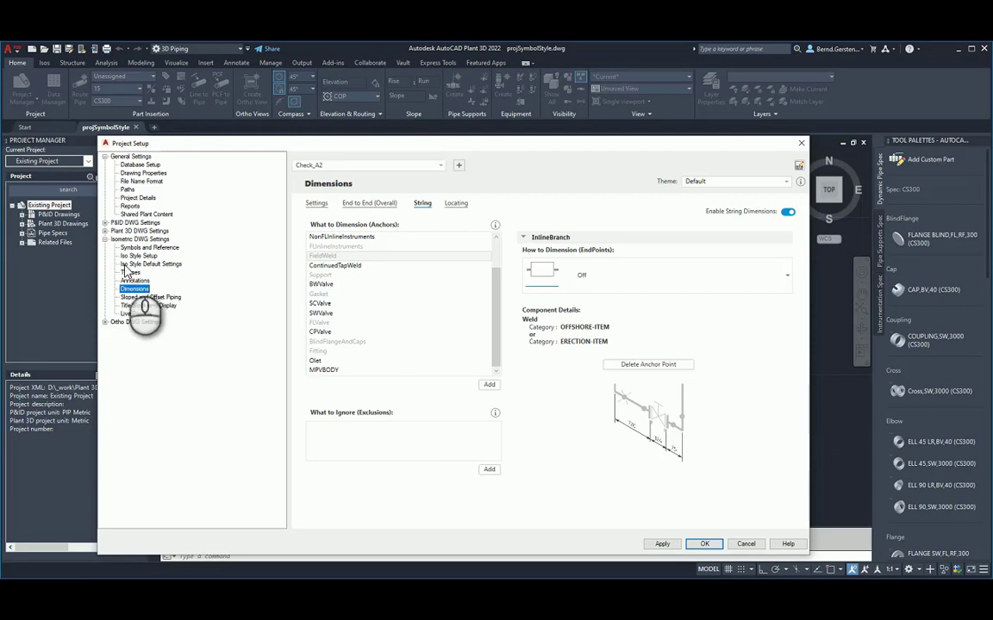
{"action": "left_click", "coordinate": [131, 272]}
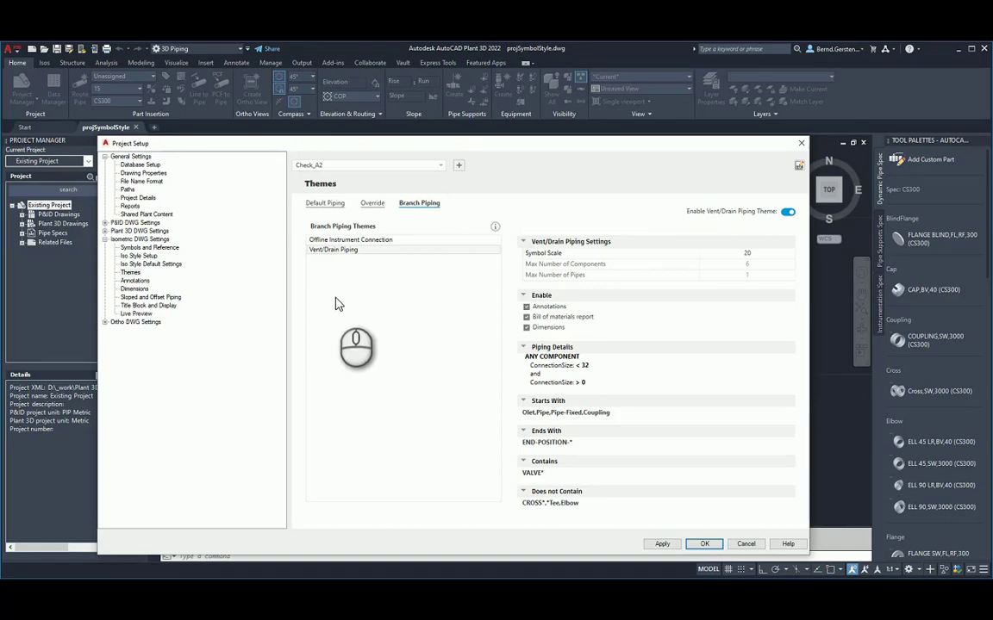
{"action": "mouse_move", "coordinate": [386, 300]}
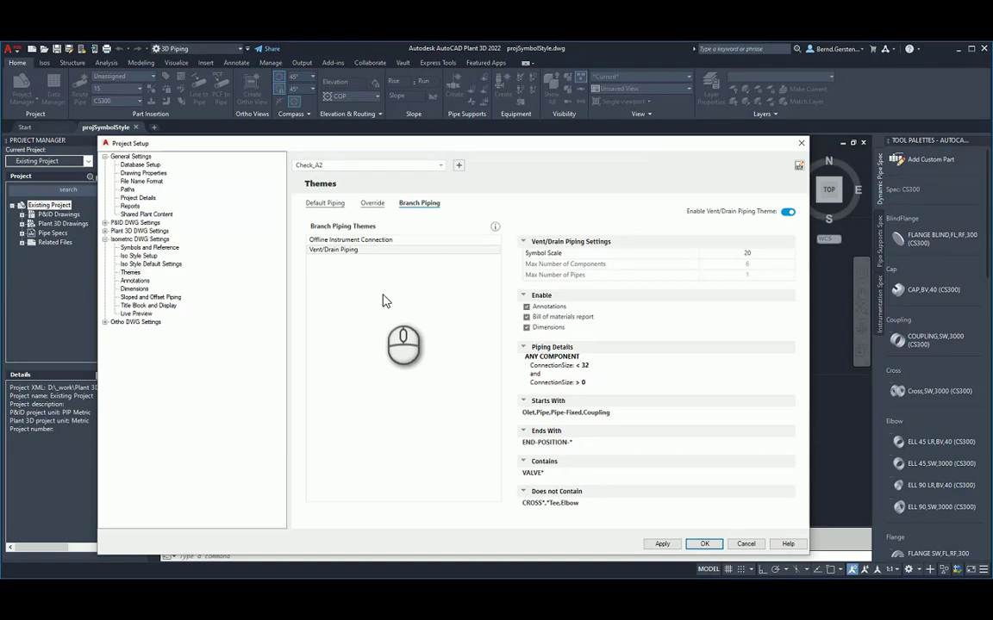
Step: View the Override themes, then the Default Piping theme with its symbol scale and annotations
{"action": "left_click", "coordinate": [372, 203]}
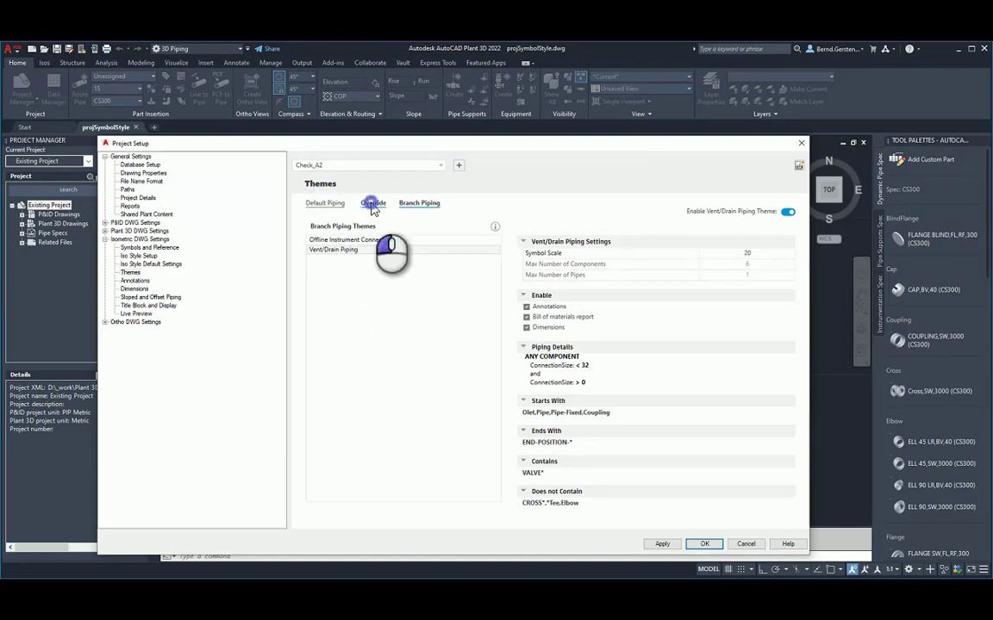
{"action": "left_click", "coordinate": [324, 203]}
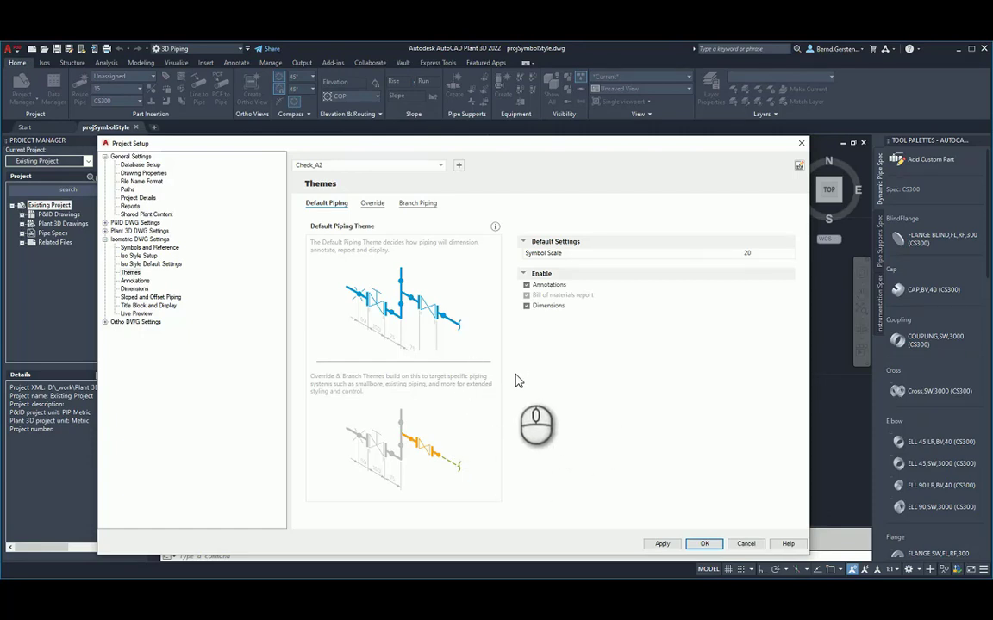
{"action": "mouse_move", "coordinate": [560, 392]}
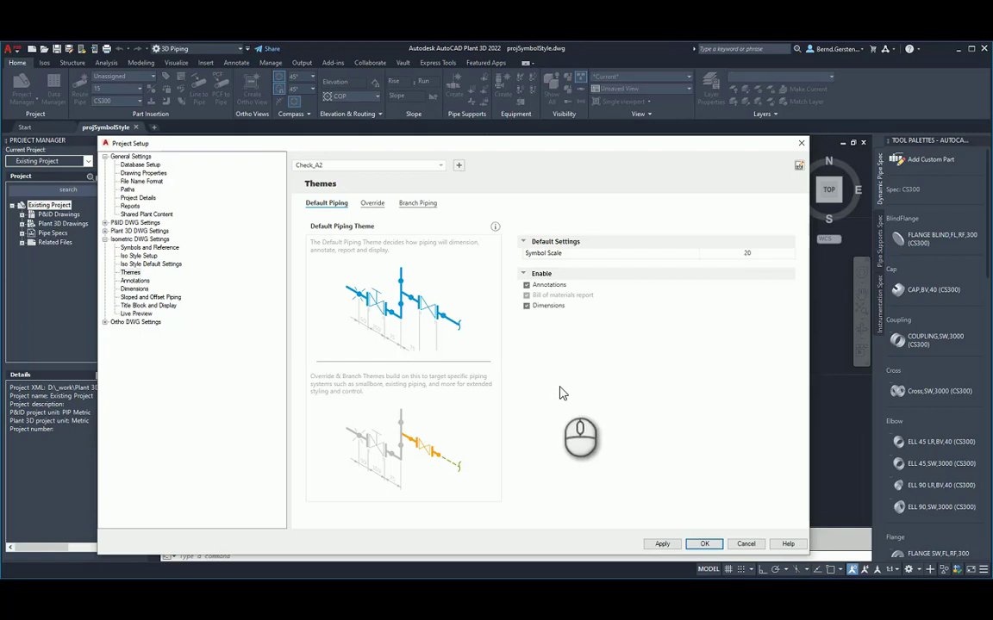
{"action": "mouse_move", "coordinate": [698, 267]}
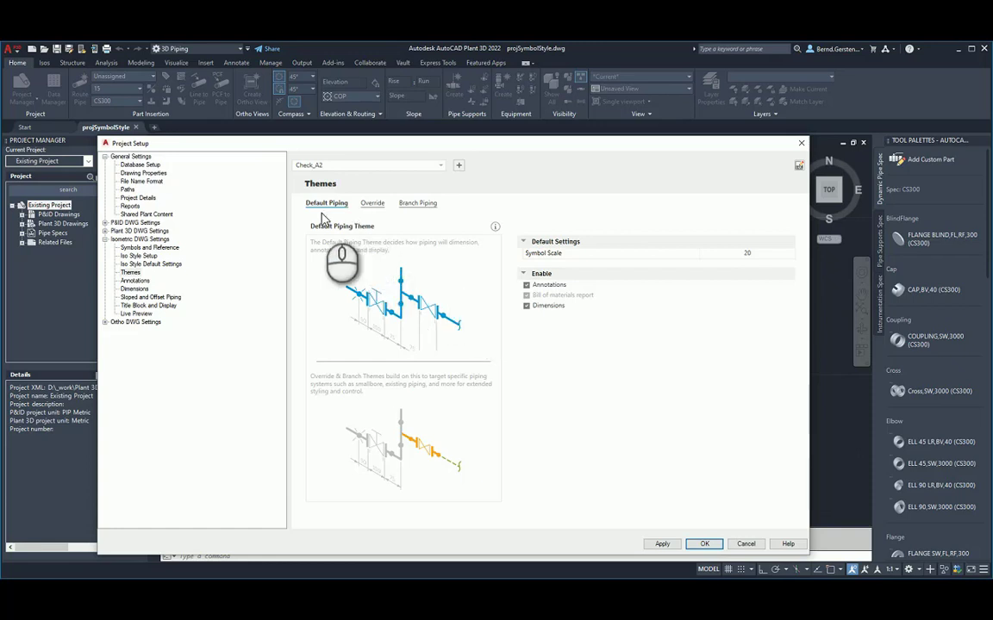
Step: Review the Continuation, Existing, Fitting-to-Fitting and Small Bore override piping themes
{"action": "left_click", "coordinate": [373, 203]}
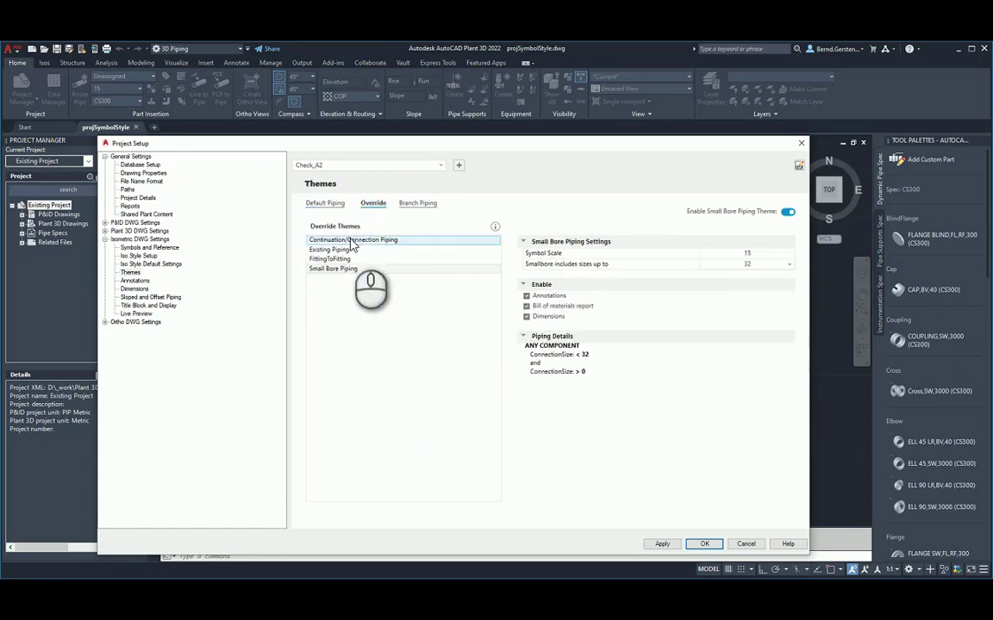
{"action": "left_click", "coordinate": [352, 240]}
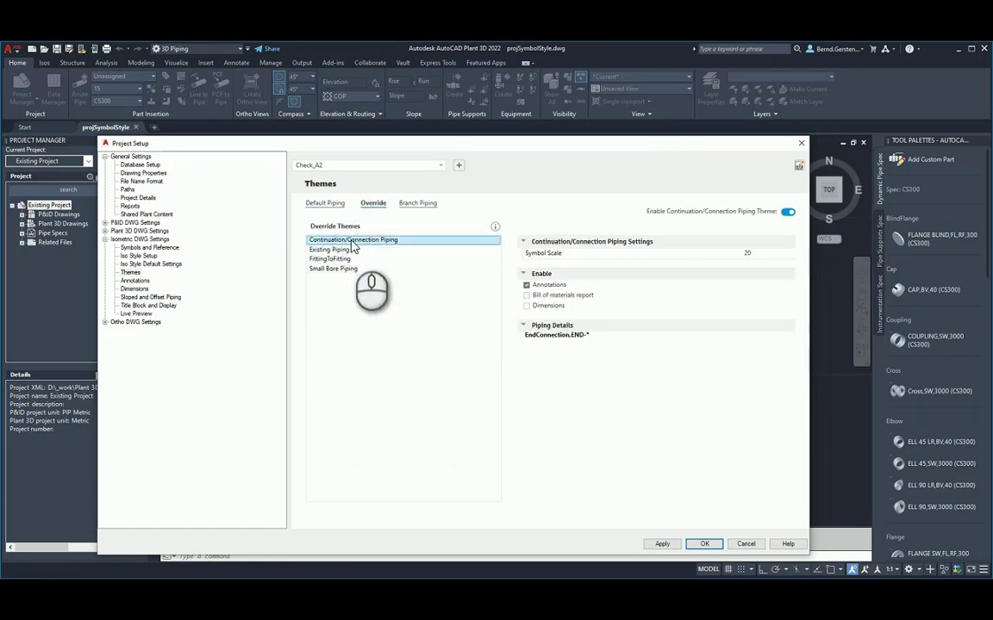
{"action": "left_click", "coordinate": [329, 250]}
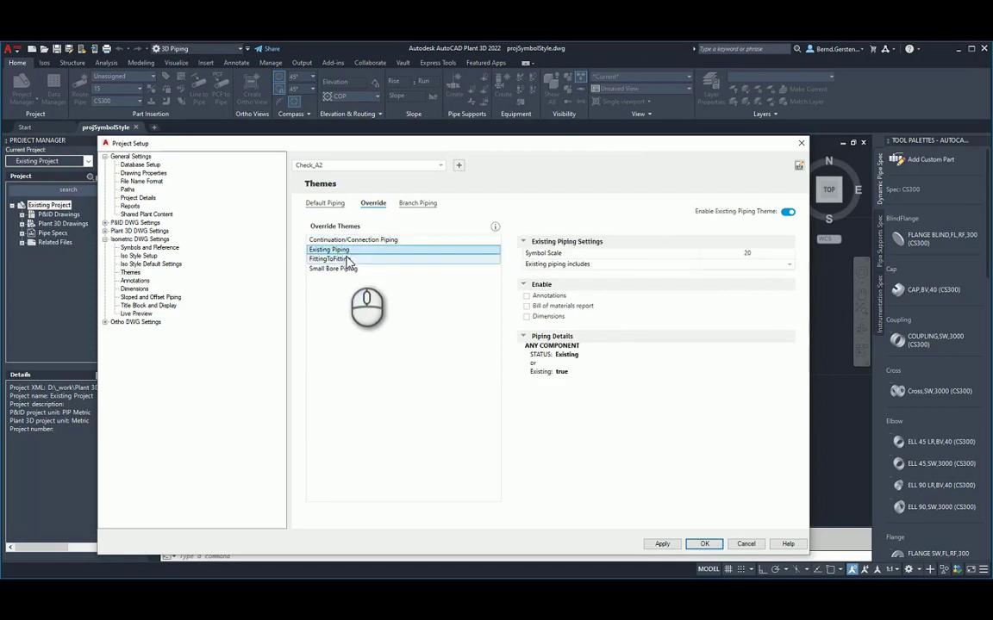
{"action": "left_click", "coordinate": [345, 259]}
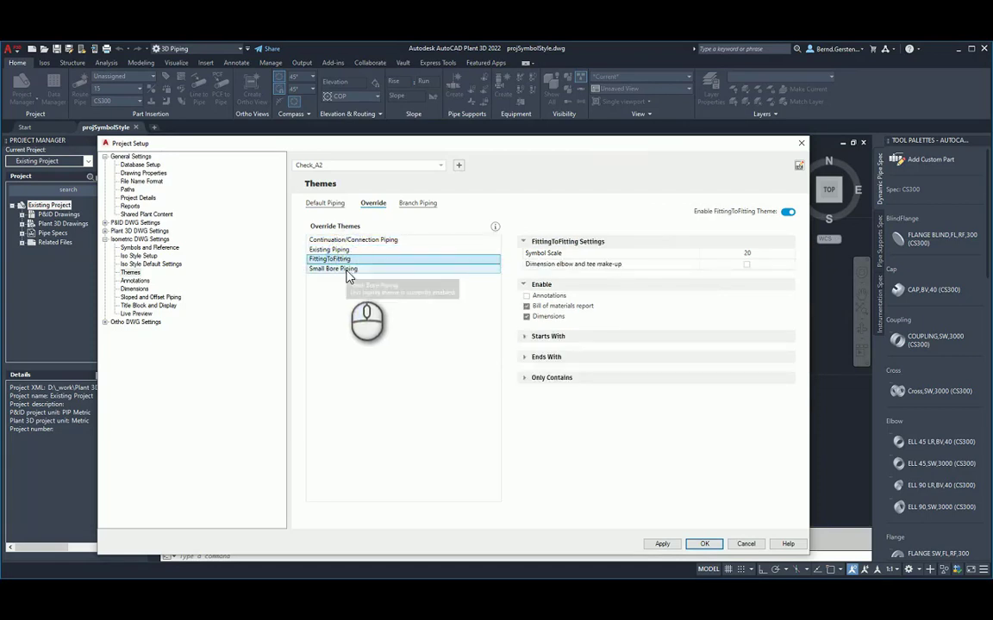
{"action": "left_click", "coordinate": [333, 269]}
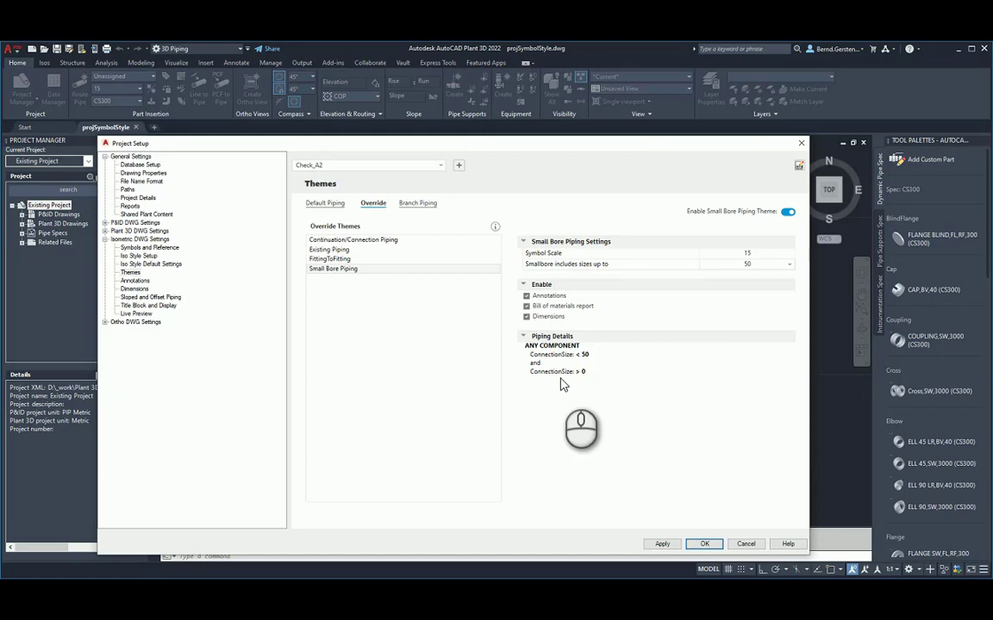
{"action": "mouse_move", "coordinate": [627, 384]}
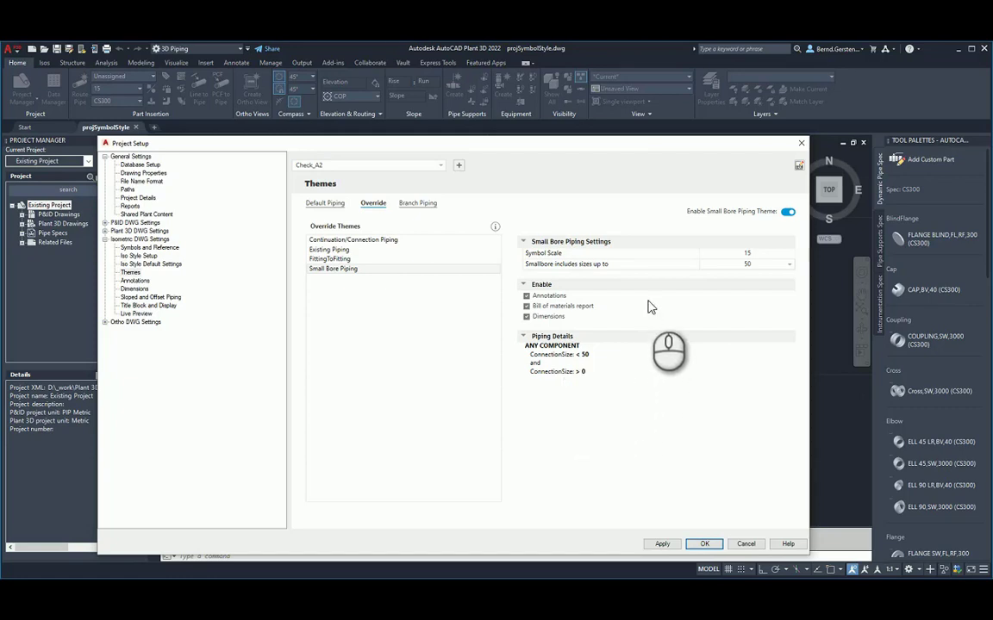
Step: Limit Small Bore Piping to sizes up to 32, checking the Default Piping theme and returning to Override
{"action": "left_click", "coordinate": [788, 264]}
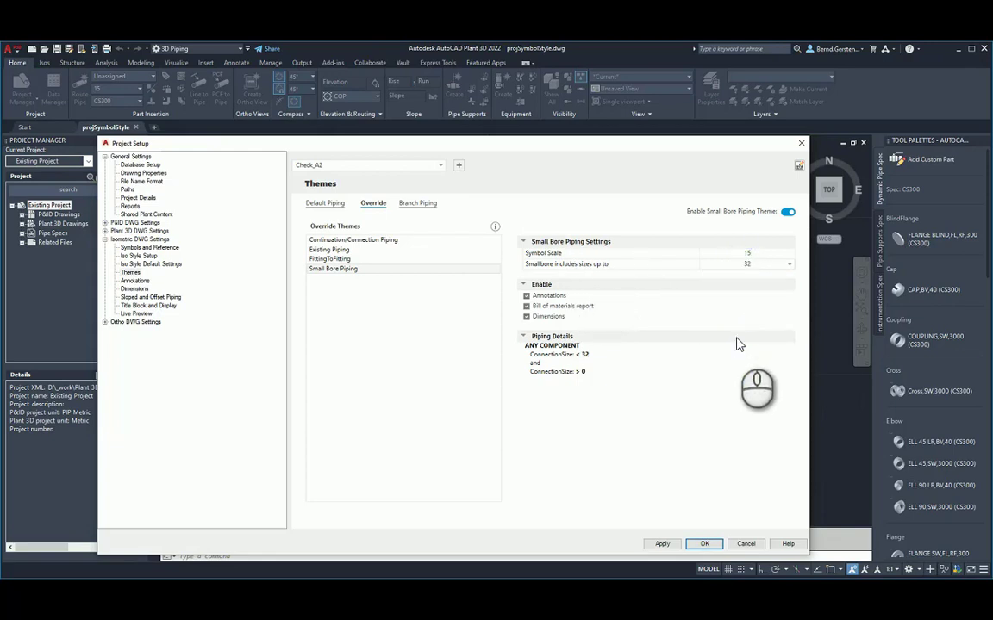
{"action": "mouse_move", "coordinate": [738, 345]}
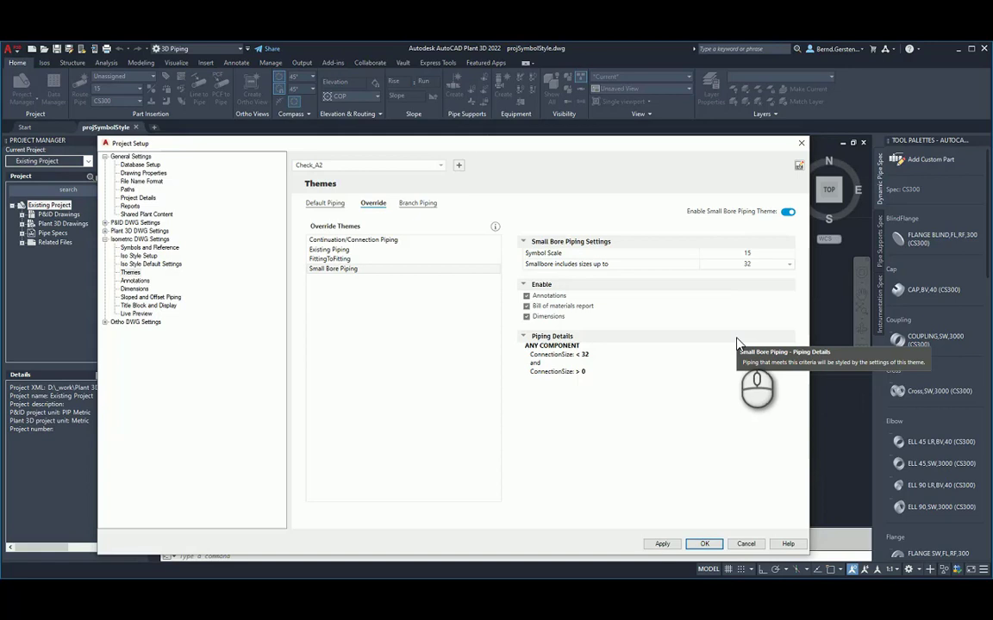
{"action": "mouse_move", "coordinate": [737, 344]}
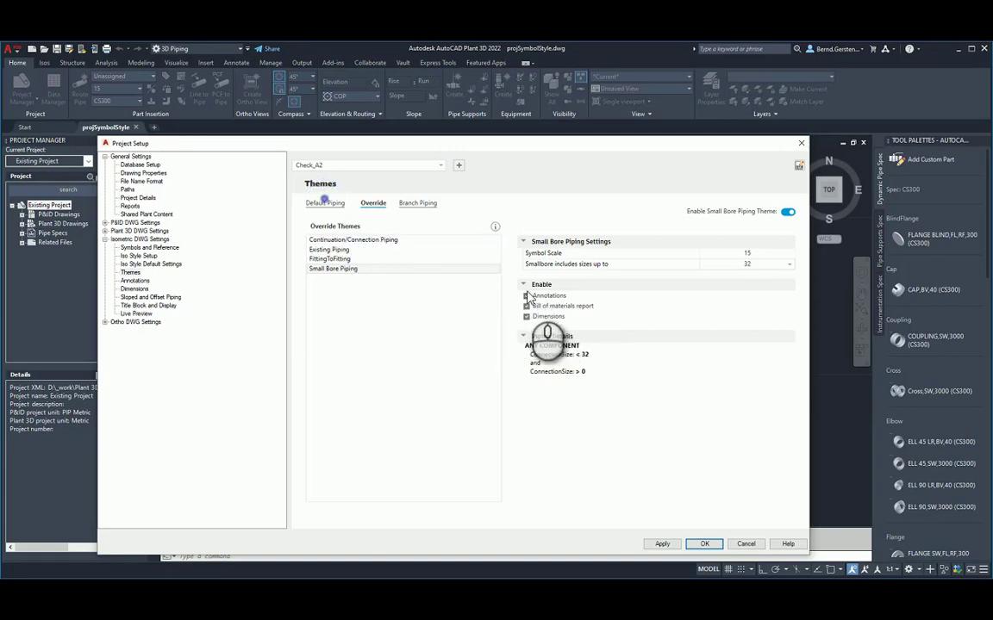
{"action": "left_click", "coordinate": [324, 204]}
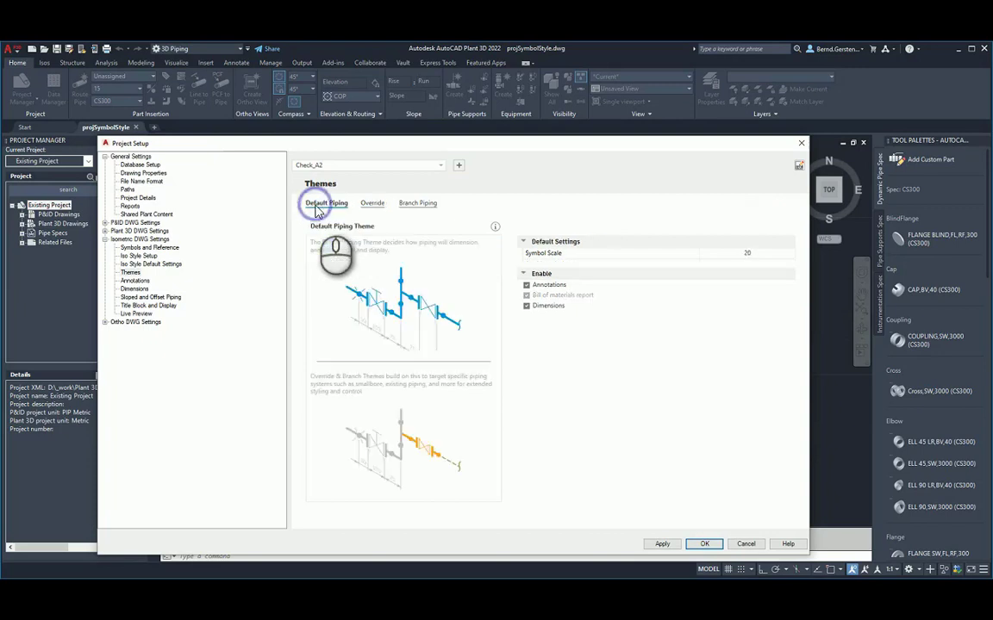
{"action": "mouse_move", "coordinate": [362, 204]}
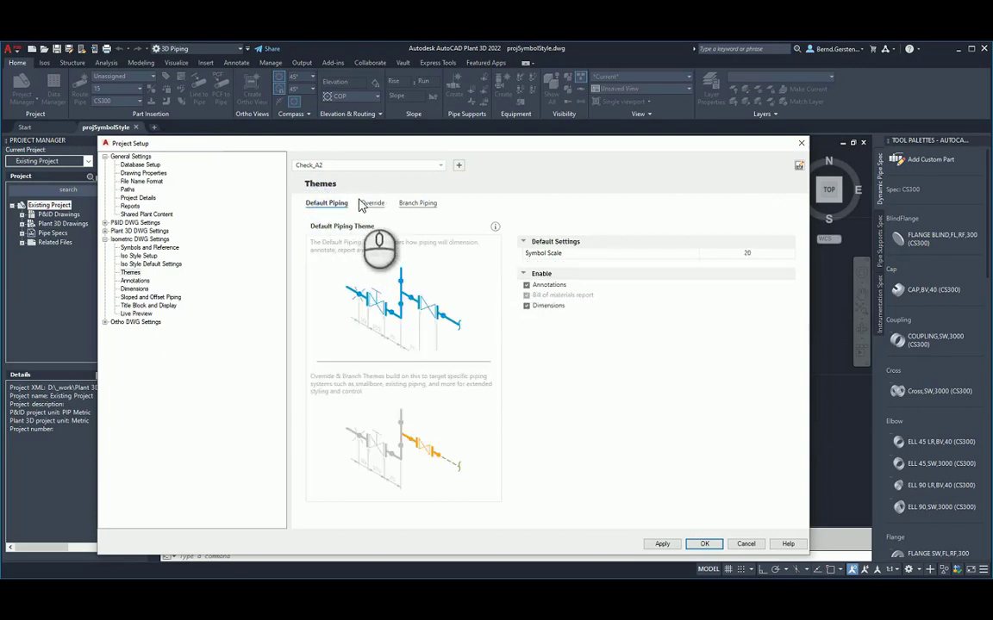
{"action": "left_click", "coordinate": [372, 204]}
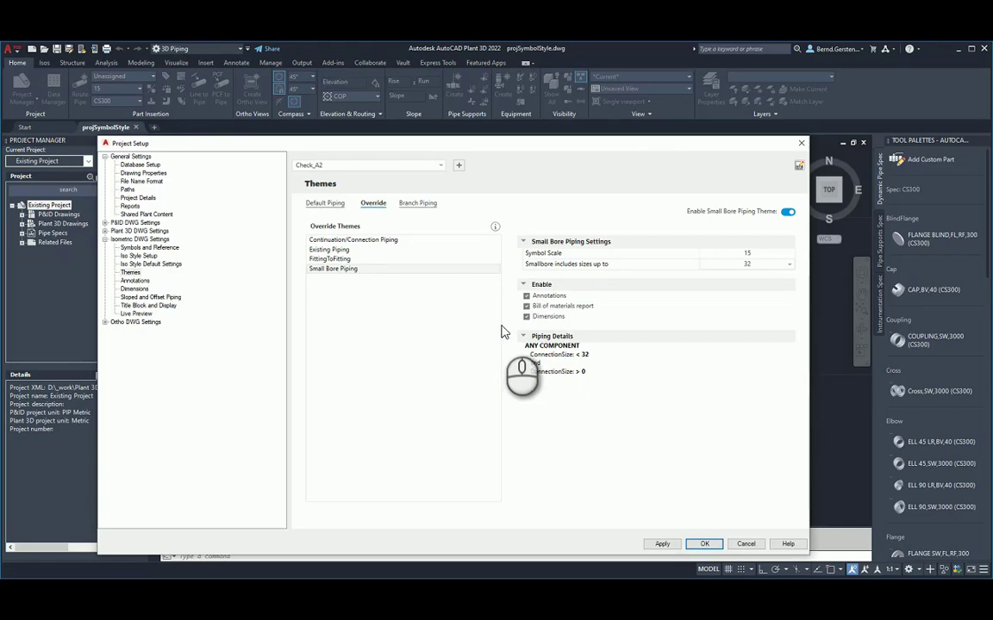
Step: Show the Vent/Drain Piping theme on the Branch Piping tab with its component limits and criteria
{"action": "left_click", "coordinate": [417, 204]}
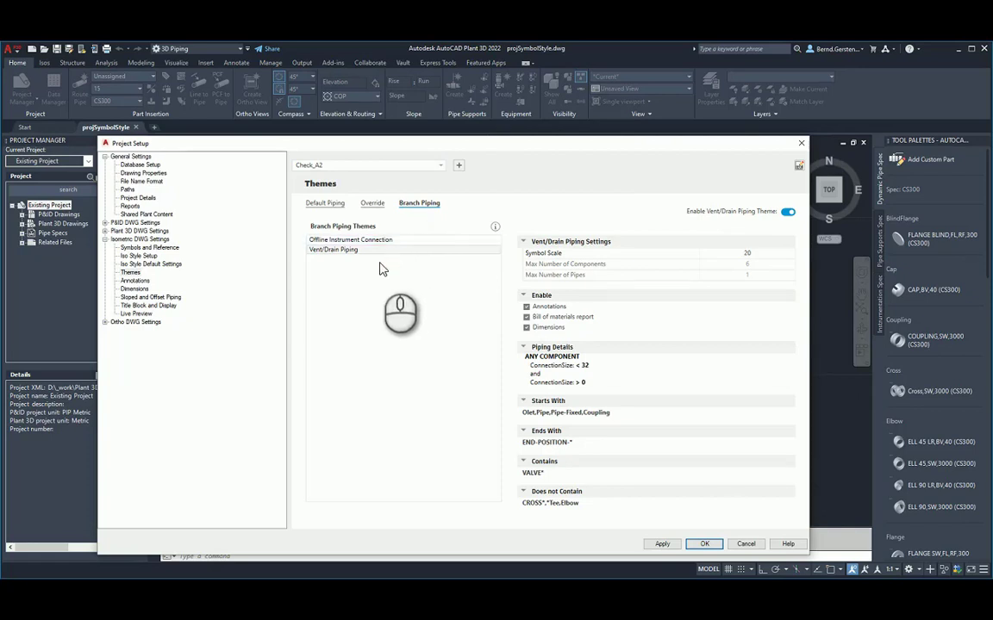
{"action": "left_click", "coordinate": [333, 248]}
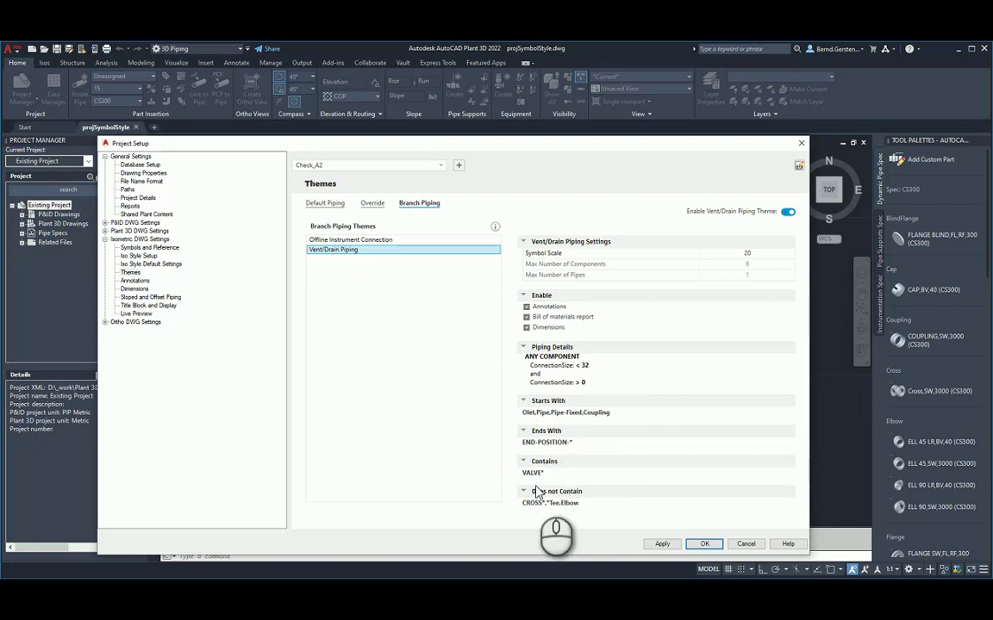
{"action": "mouse_move", "coordinate": [521, 497]}
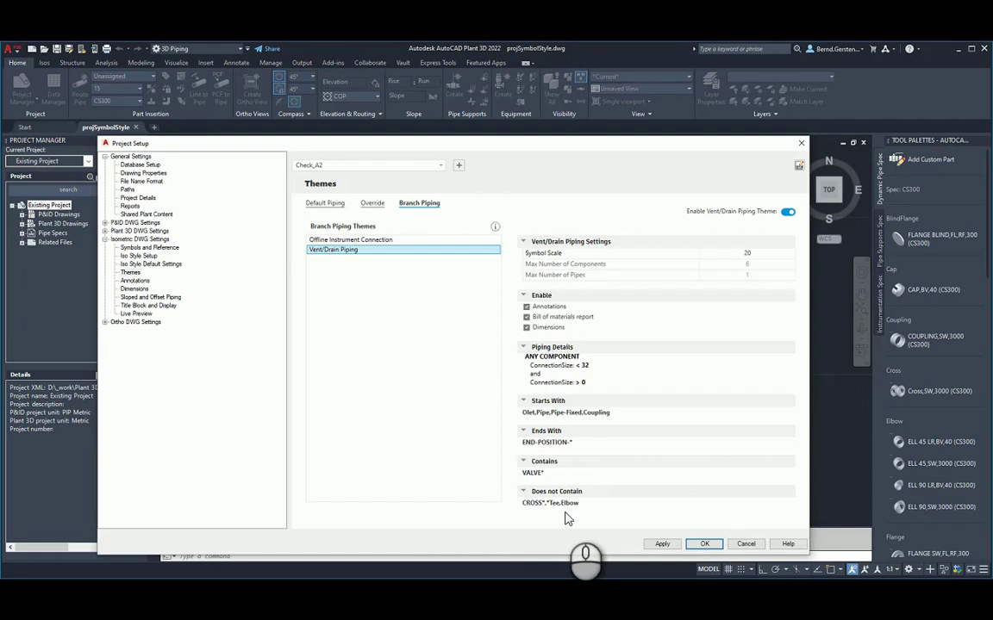
{"action": "mouse_move", "coordinate": [610, 465]}
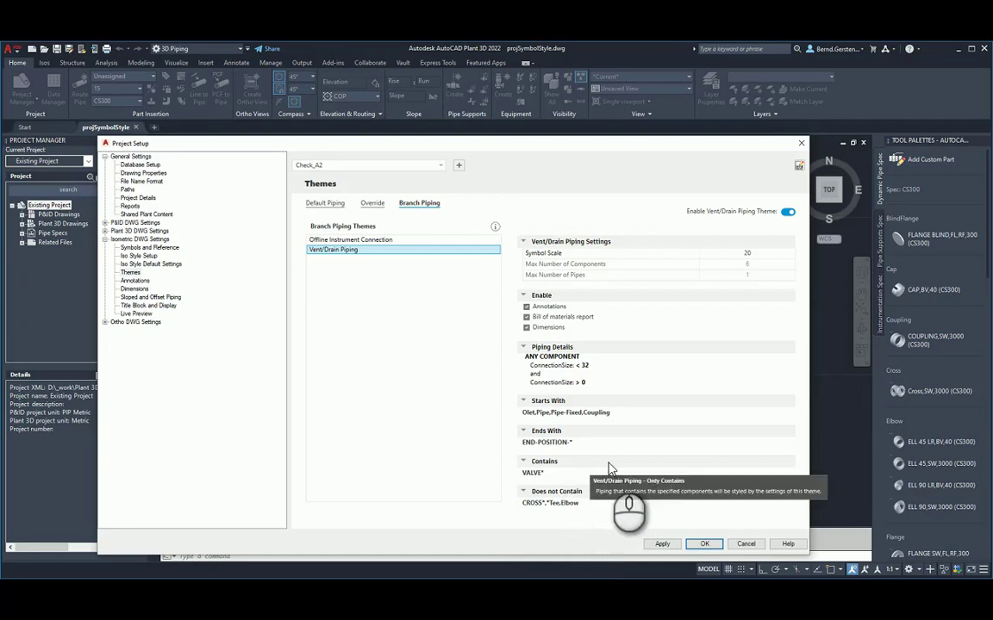
{"action": "mouse_move", "coordinate": [677, 445]}
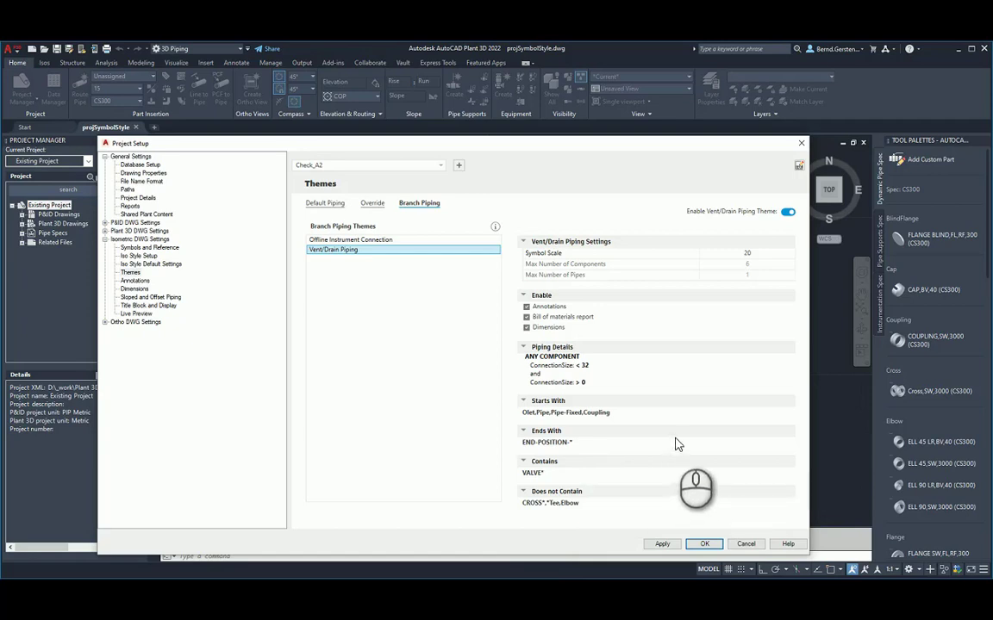
{"action": "mouse_move", "coordinate": [732, 286]}
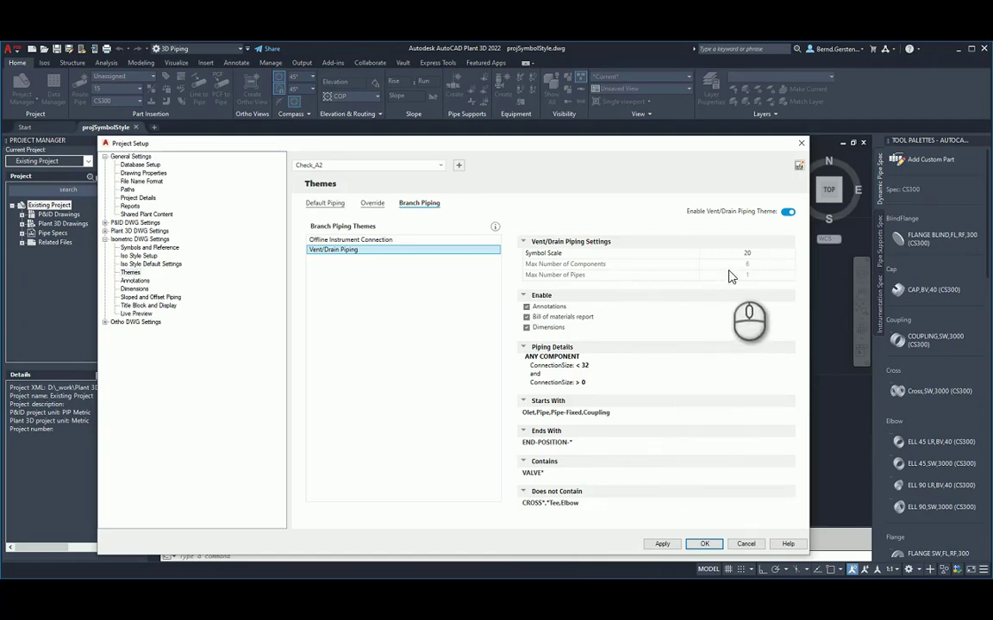
{"action": "mouse_move", "coordinate": [722, 286]}
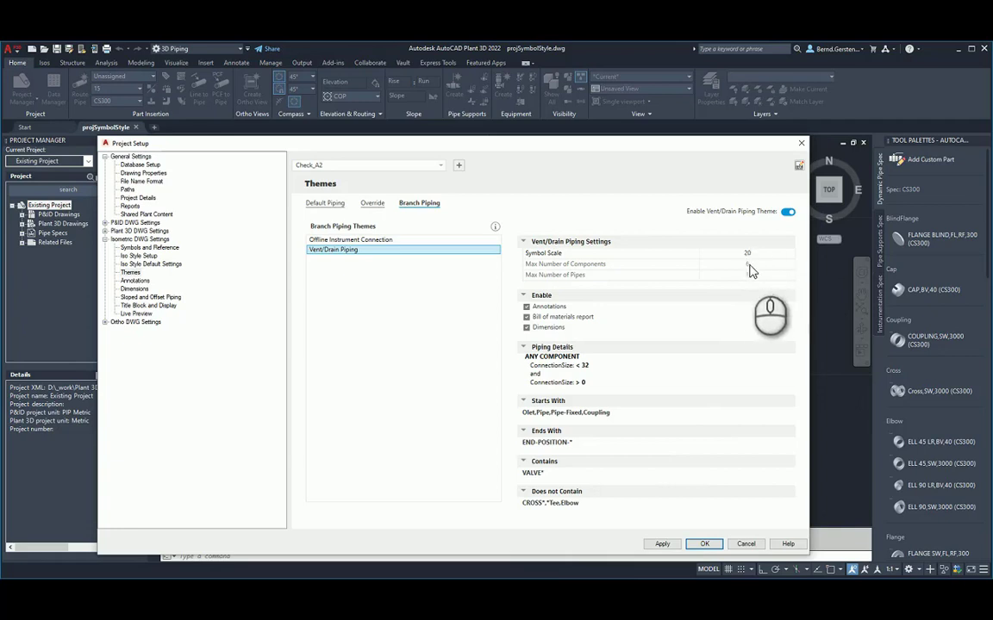
{"action": "mouse_move", "coordinate": [745, 265]}
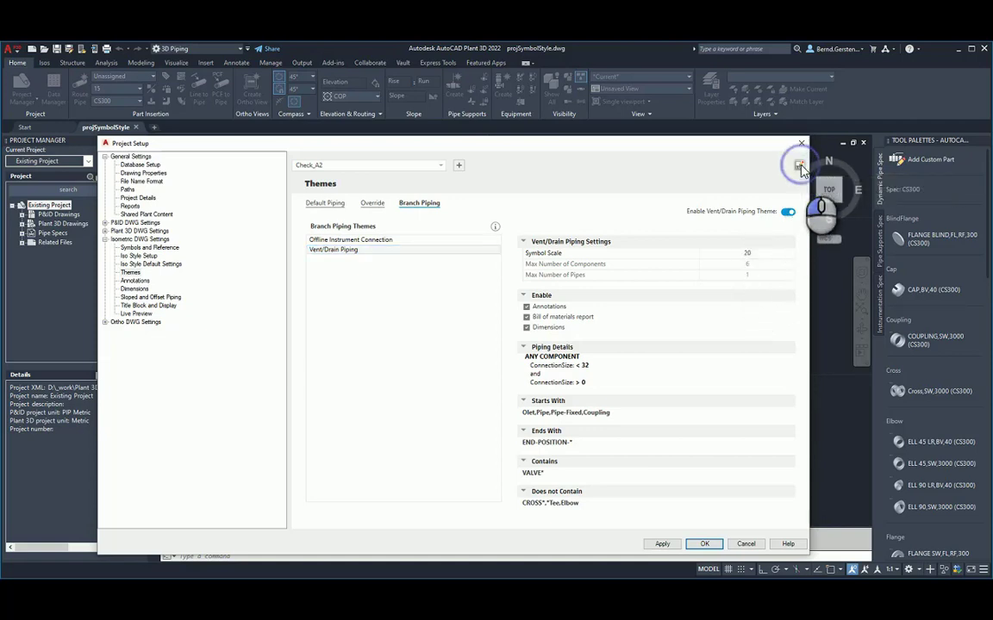
Step: Launch the Iso Style Editor on the Output configuration, comparing its table and XML code views
{"action": "left_click", "coordinate": [796, 166]}
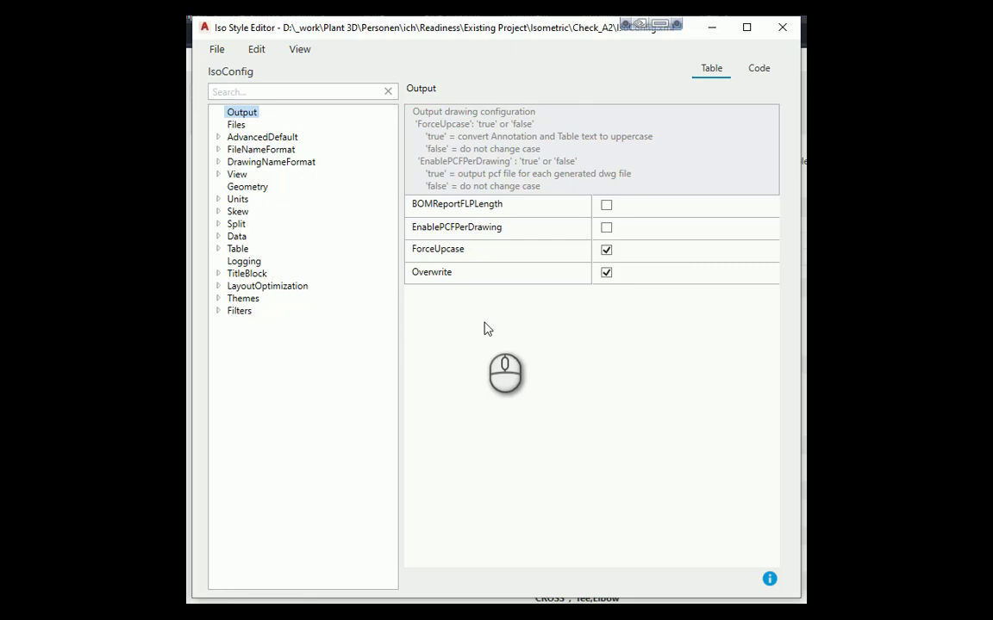
{"action": "mouse_move", "coordinate": [538, 313]}
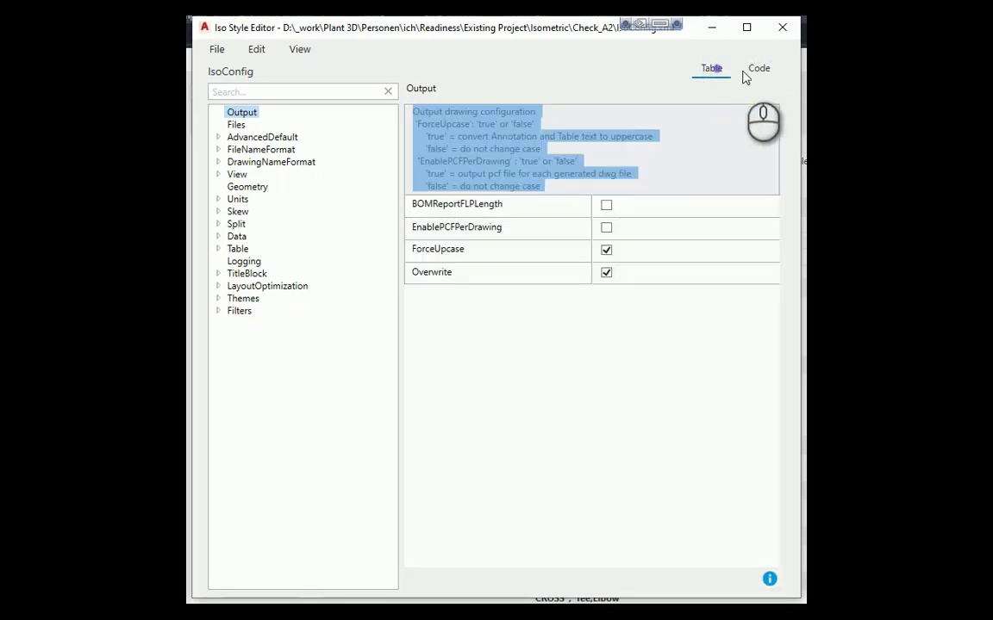
{"action": "left_click", "coordinate": [758, 69]}
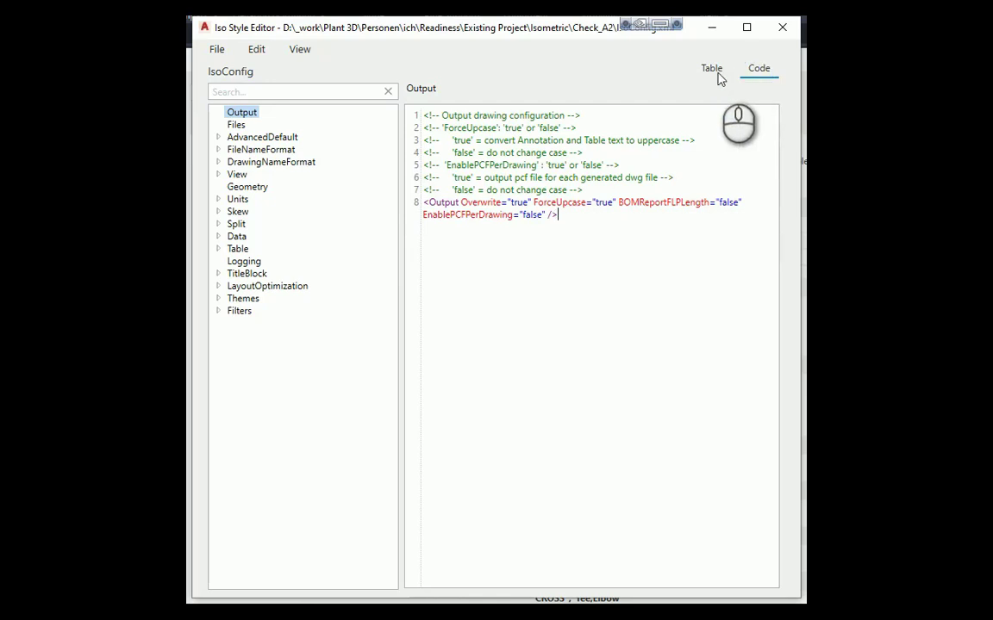
{"action": "left_click", "coordinate": [710, 69]}
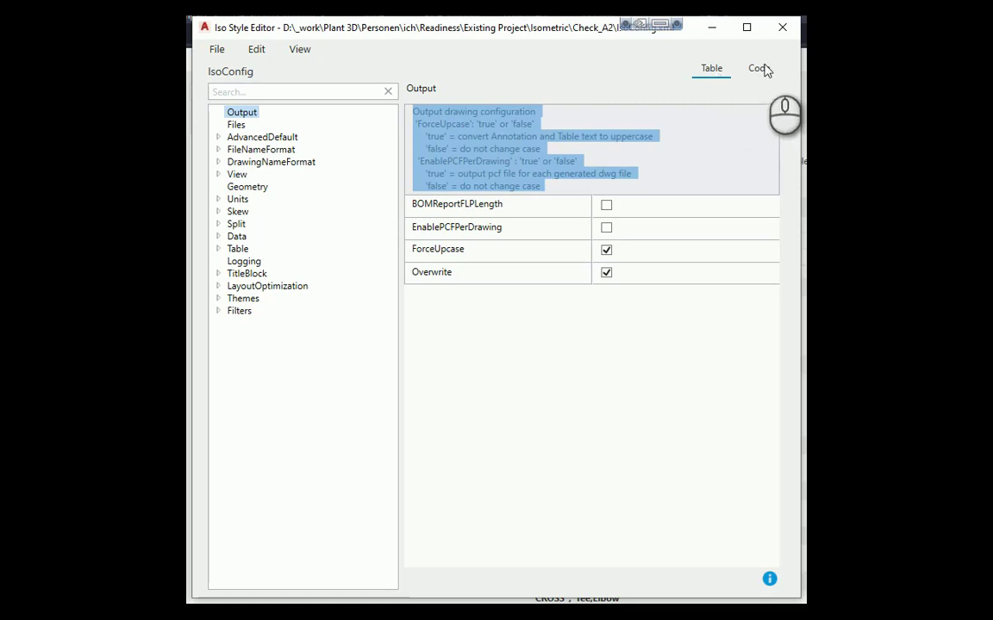
{"action": "left_click", "coordinate": [758, 69]}
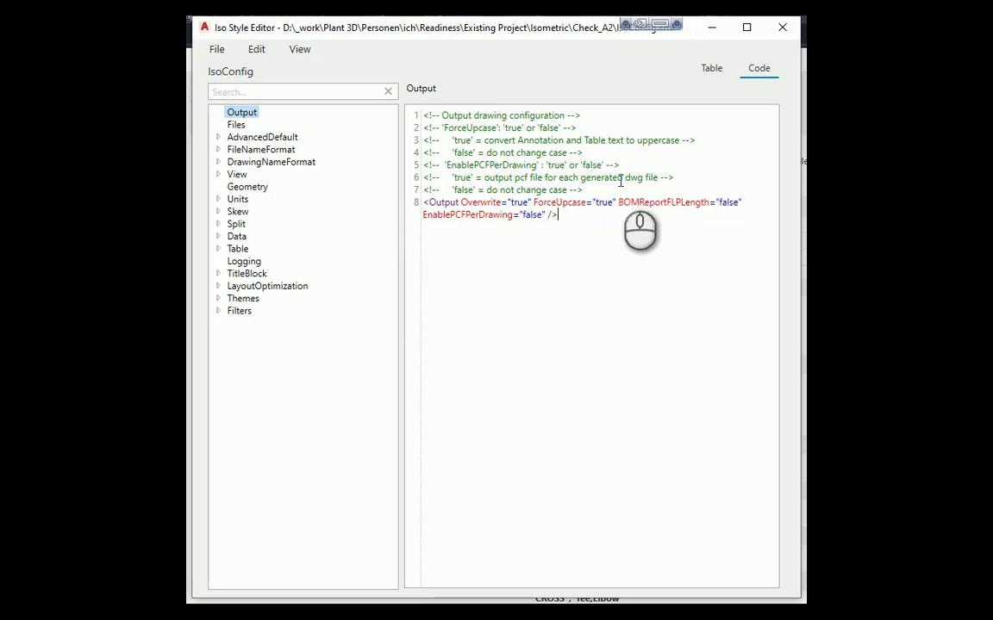
{"action": "left_click_drag", "start_coordinate": [558, 214], "coordinate": [441, 140]}
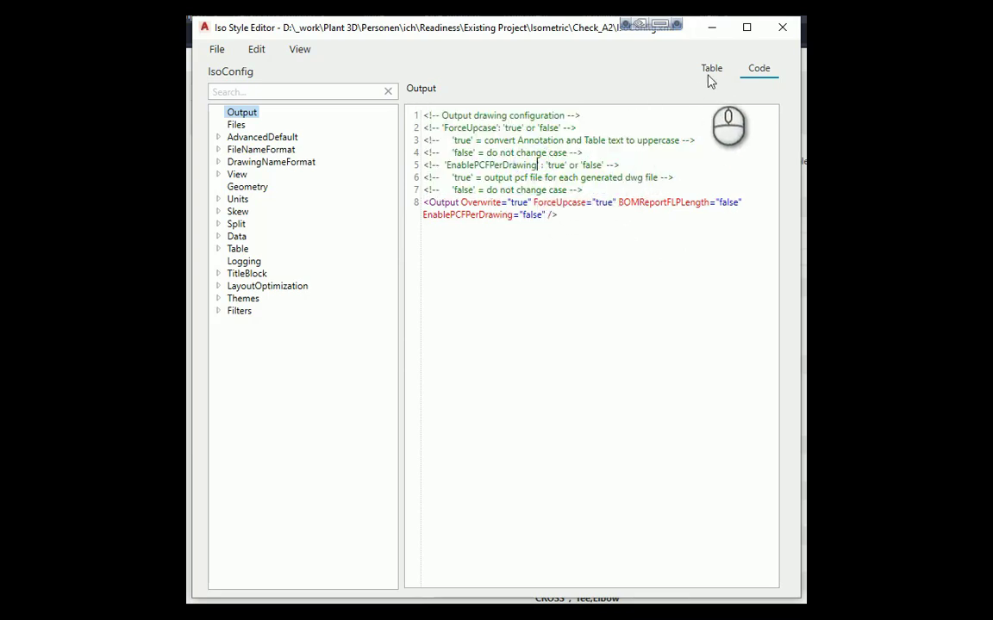
{"action": "left_click", "coordinate": [710, 69]}
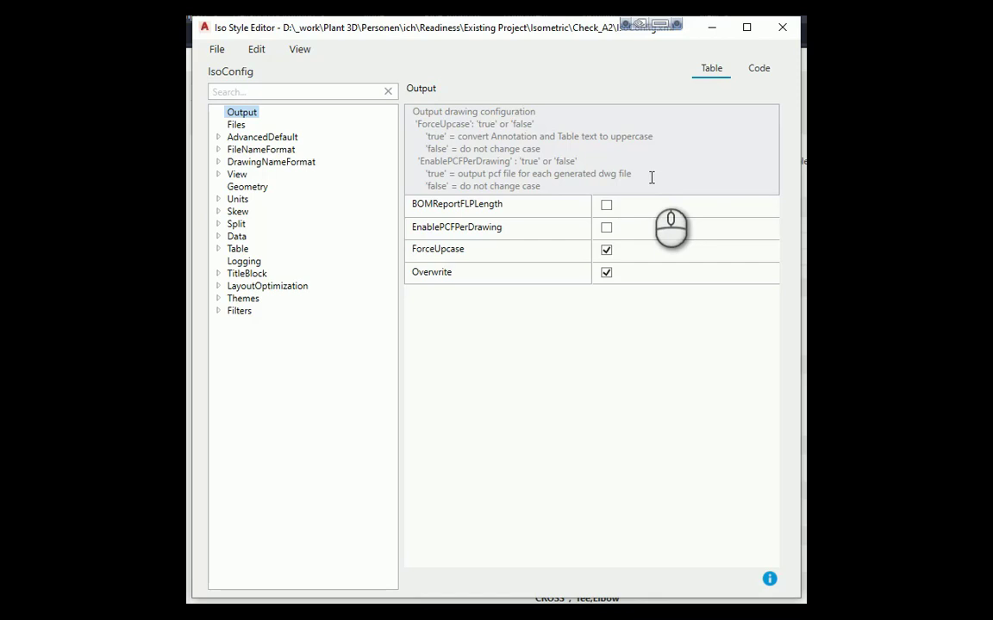
{"action": "left_click", "coordinate": [607, 204]}
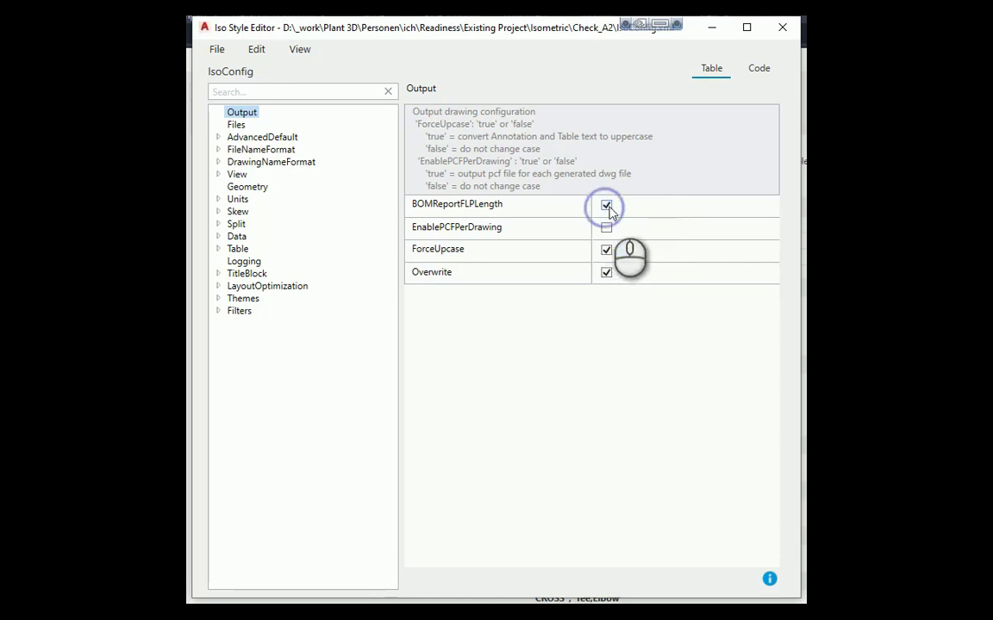
{"action": "left_click", "coordinate": [606, 205]}
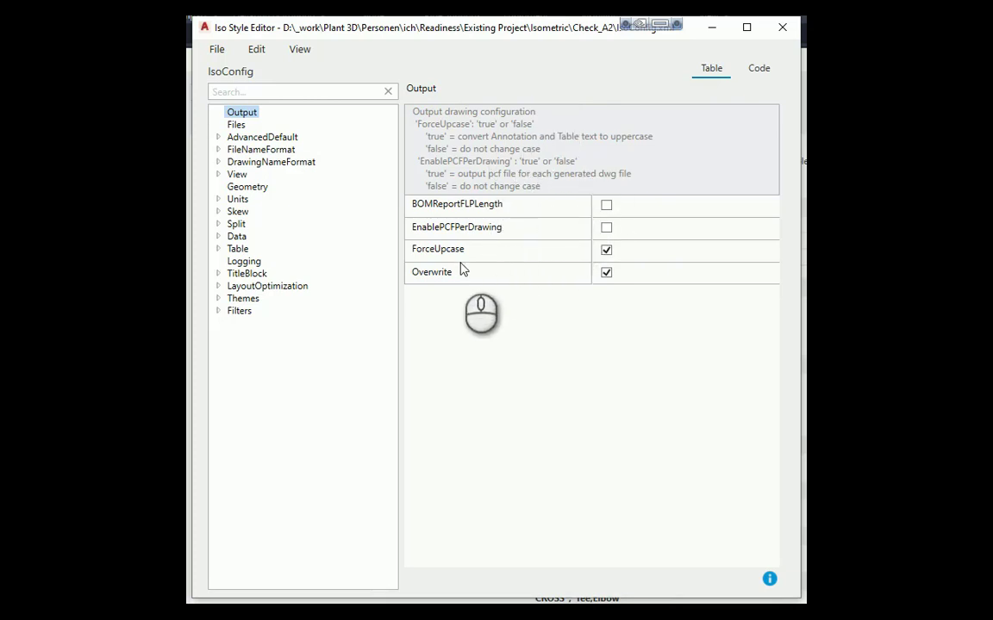
{"action": "mouse_move", "coordinate": [462, 269]}
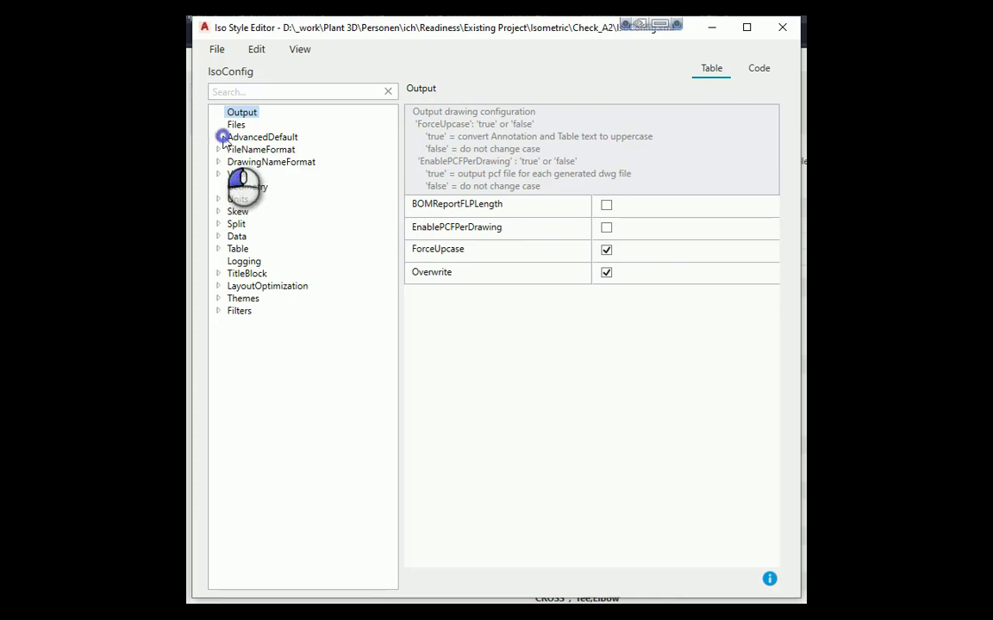
Step: View the FileNameFormat prefix properties, then the Default theme with its dimension scheme
{"action": "left_click", "coordinate": [219, 138]}
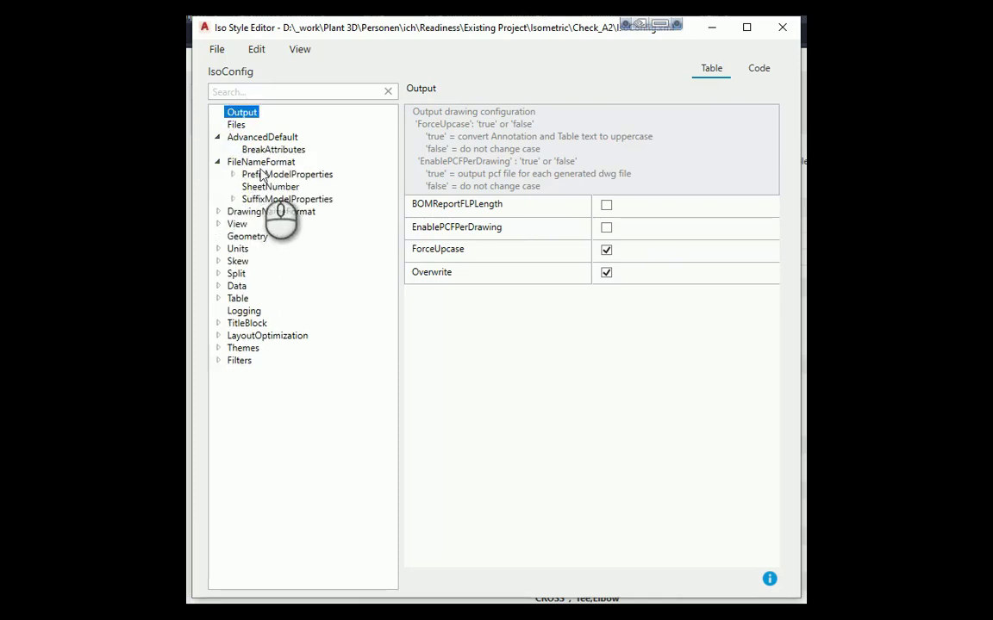
{"action": "left_click", "coordinate": [286, 175]}
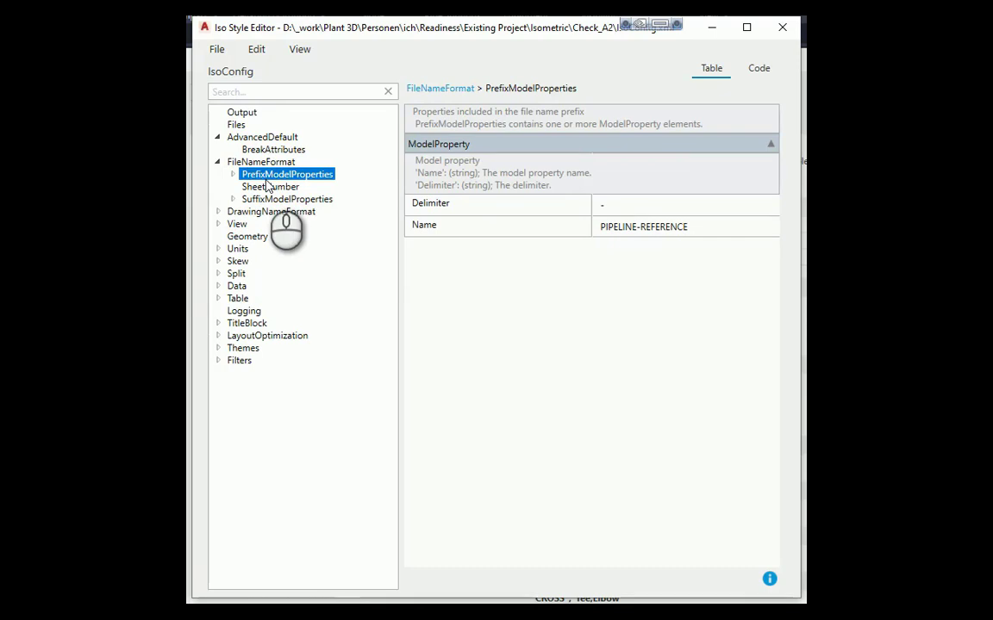
{"action": "mouse_move", "coordinate": [296, 244]}
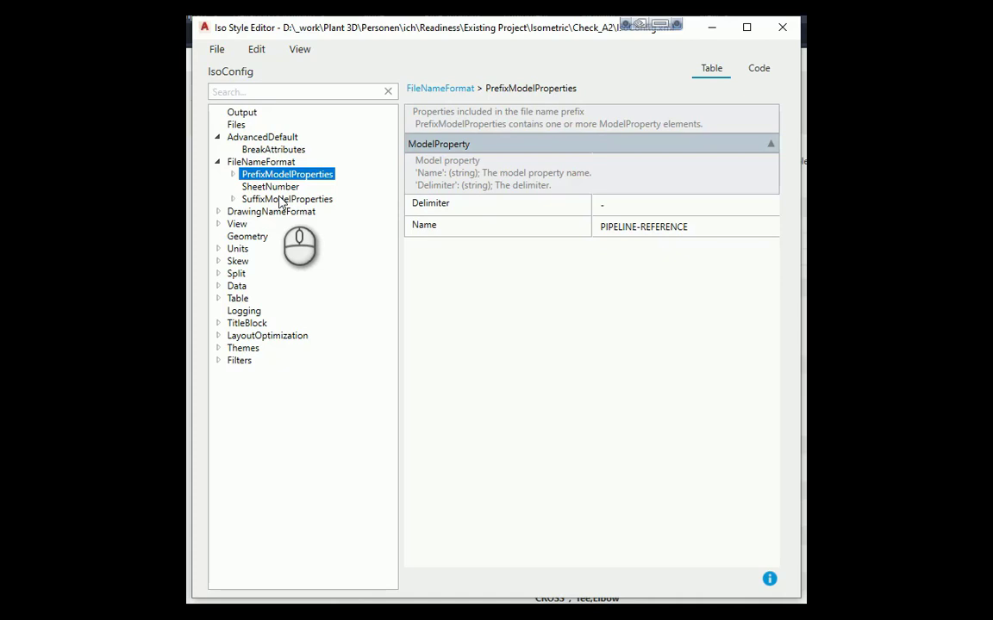
{"action": "mouse_move", "coordinate": [352, 286]}
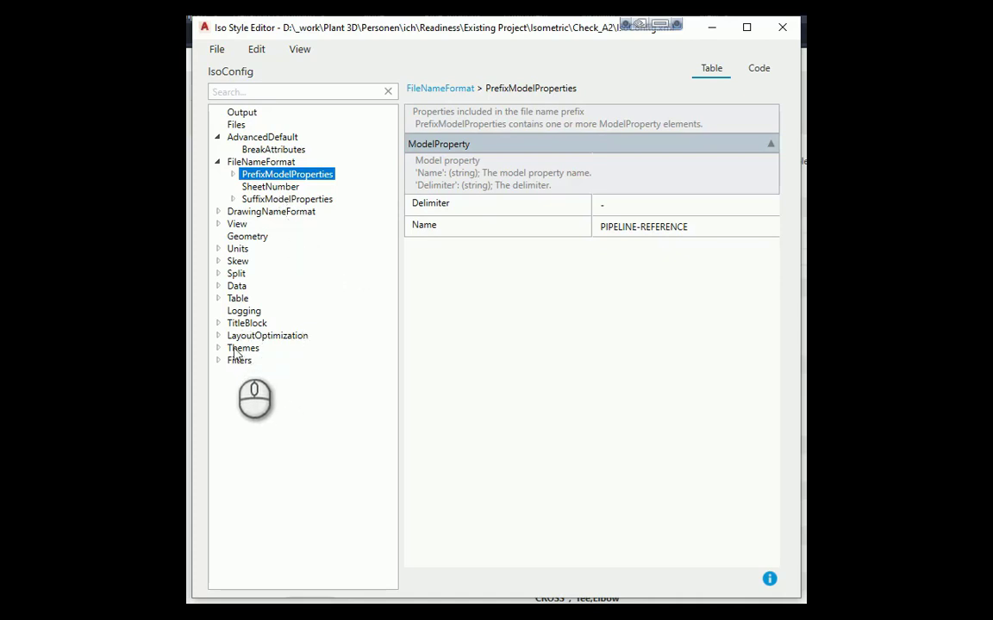
{"action": "left_click", "coordinate": [243, 348]}
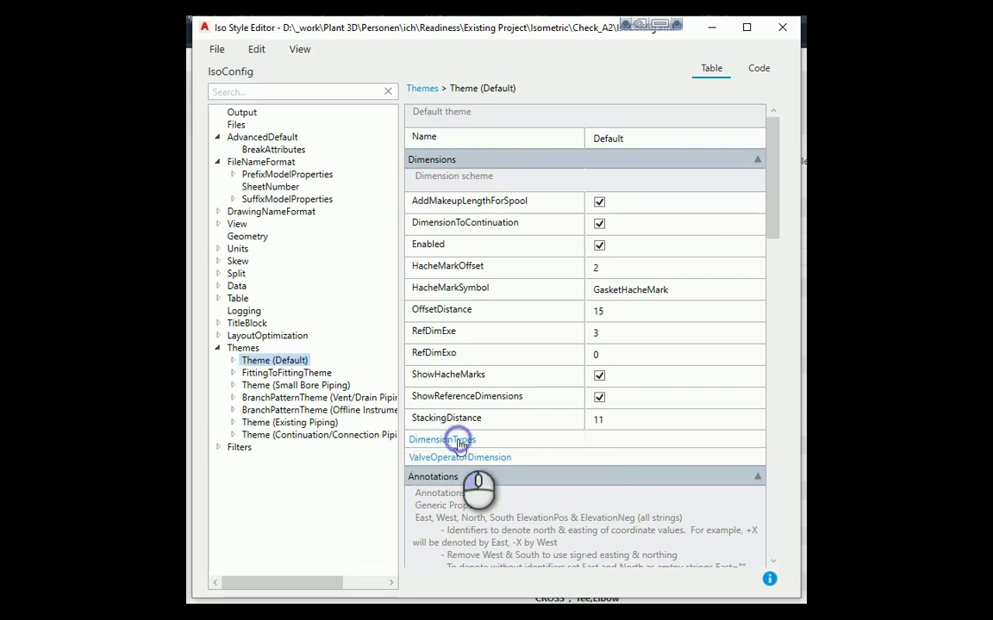
Step: Show the Default theme's Overall dimension type with its exclusions and FieldWeld anchor point
{"action": "left_click", "coordinate": [441, 439]}
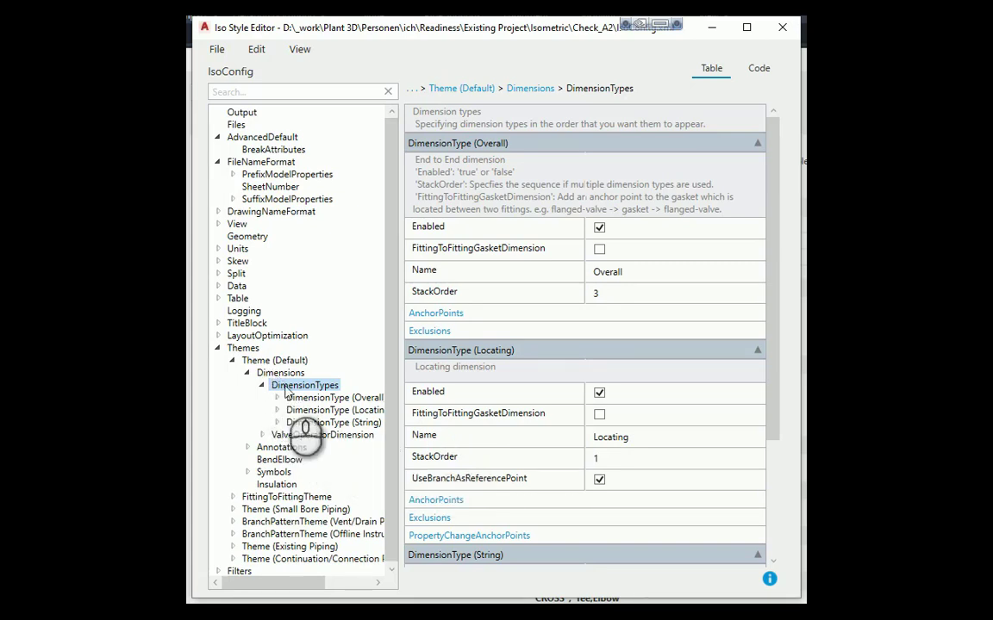
{"action": "mouse_move", "coordinate": [336, 452]}
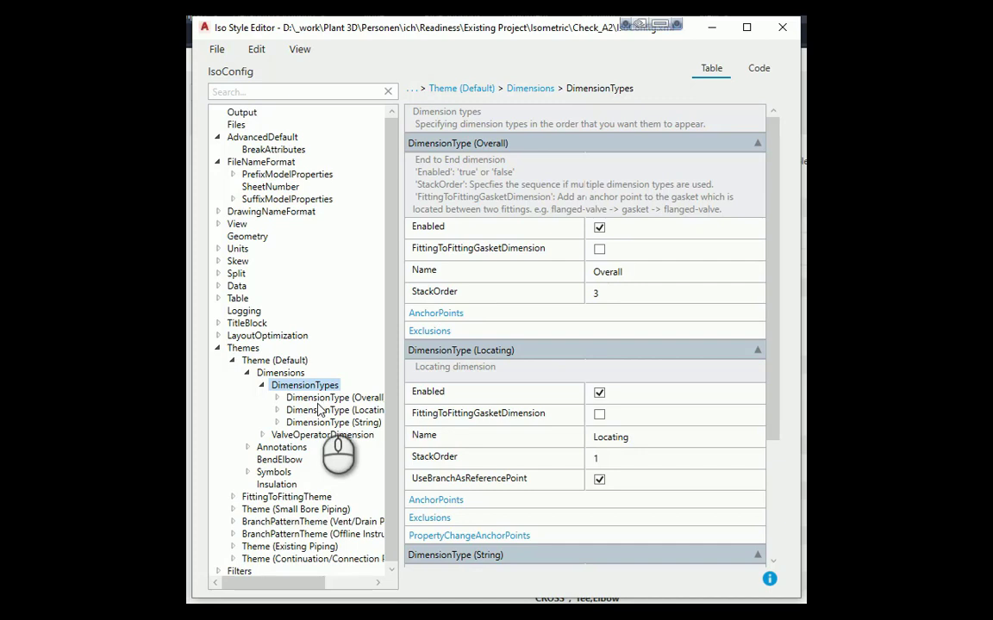
{"action": "left_click", "coordinate": [335, 397]}
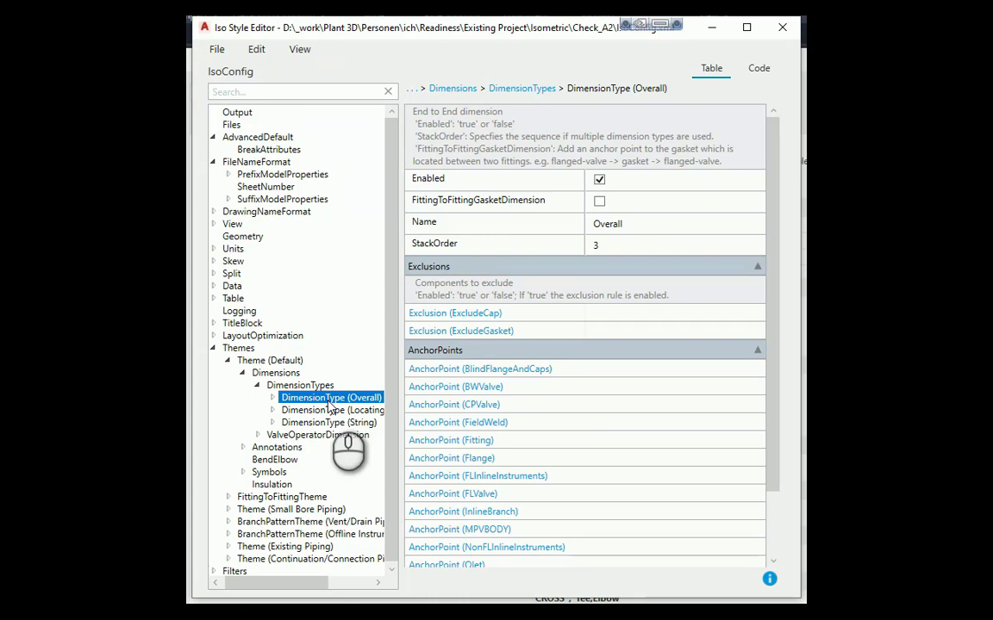
{"action": "mouse_move", "coordinate": [440, 465]}
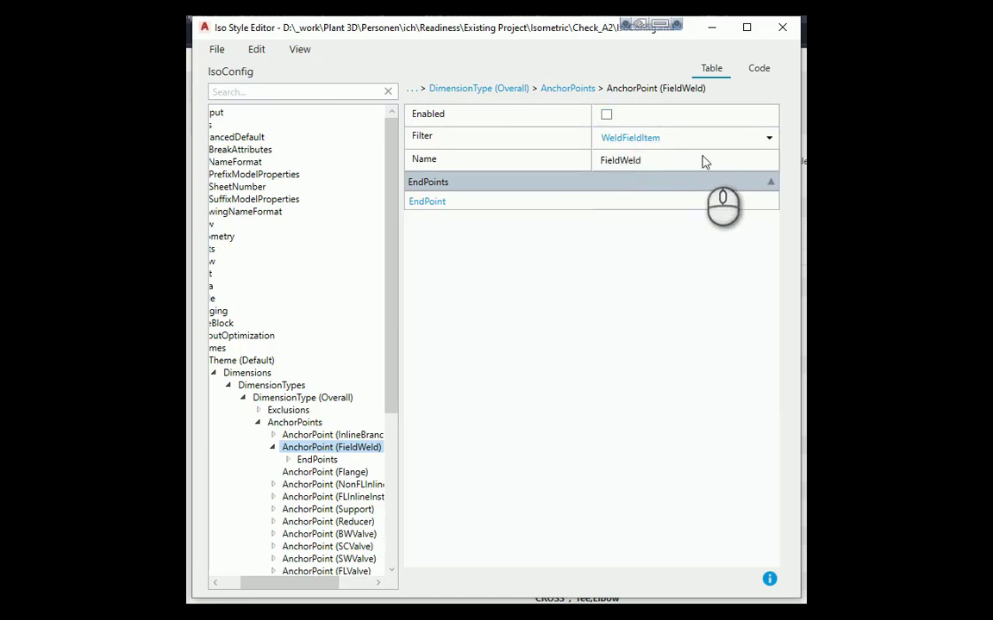
Step: Check the FieldWeld anchor's filter choices and display the WeldFieldItem filter definition
{"action": "left_click", "coordinate": [765, 138]}
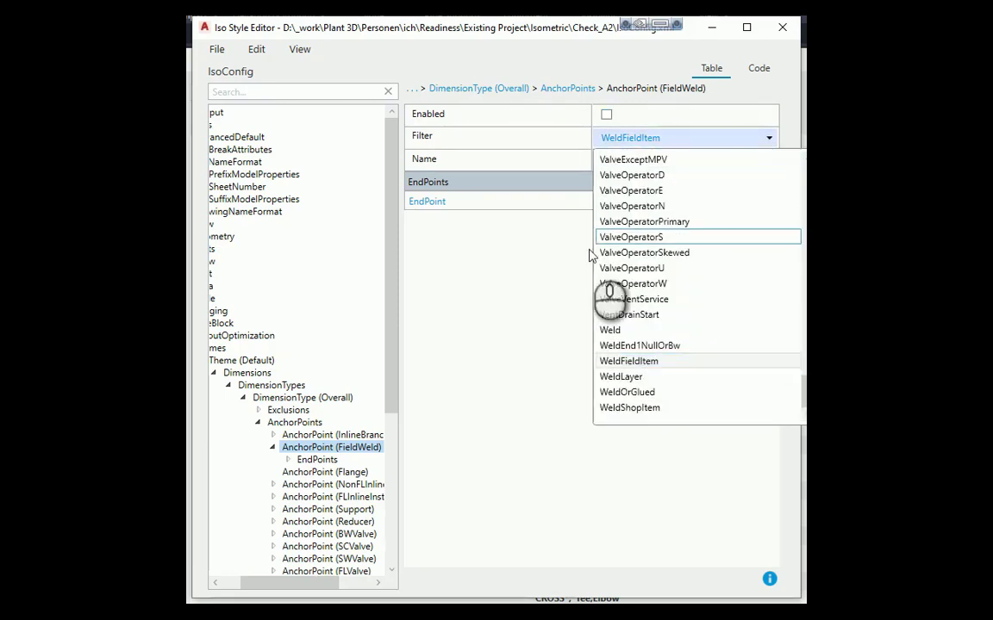
{"action": "left_click", "coordinate": [627, 362]}
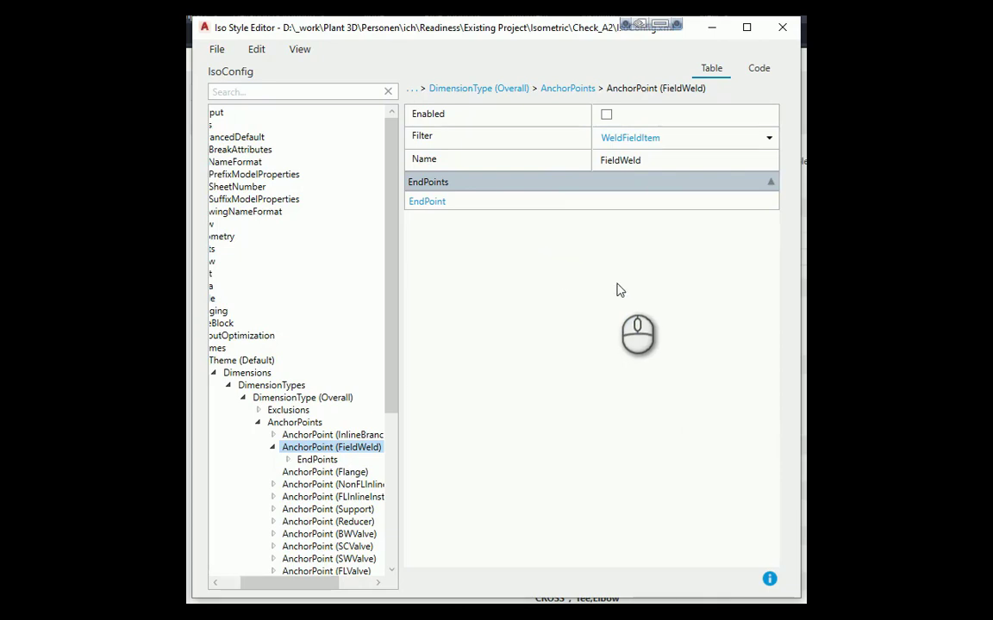
{"action": "mouse_move", "coordinate": [641, 287]}
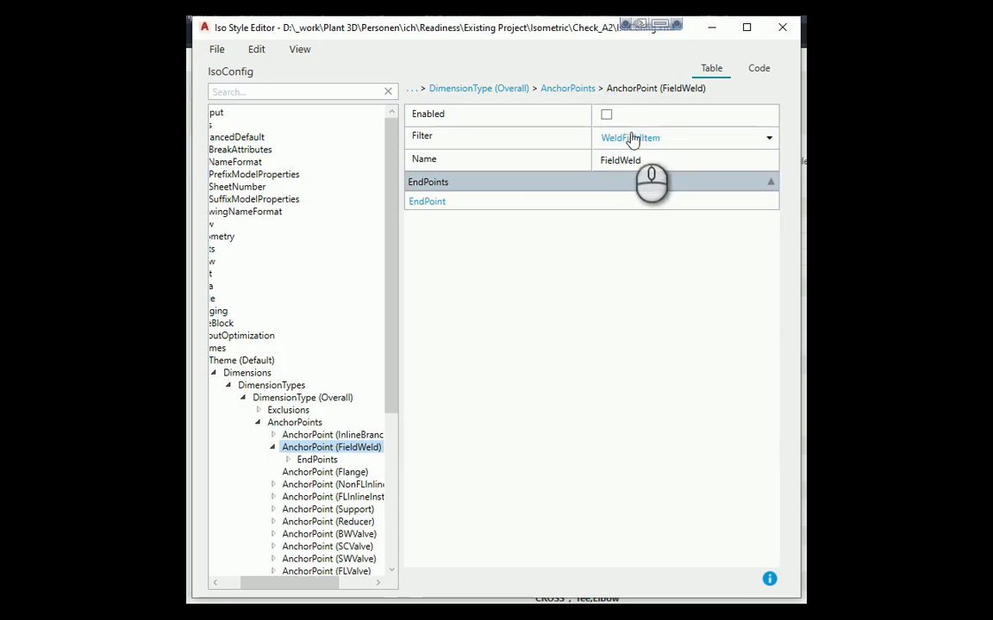
{"action": "left_click", "coordinate": [631, 138]}
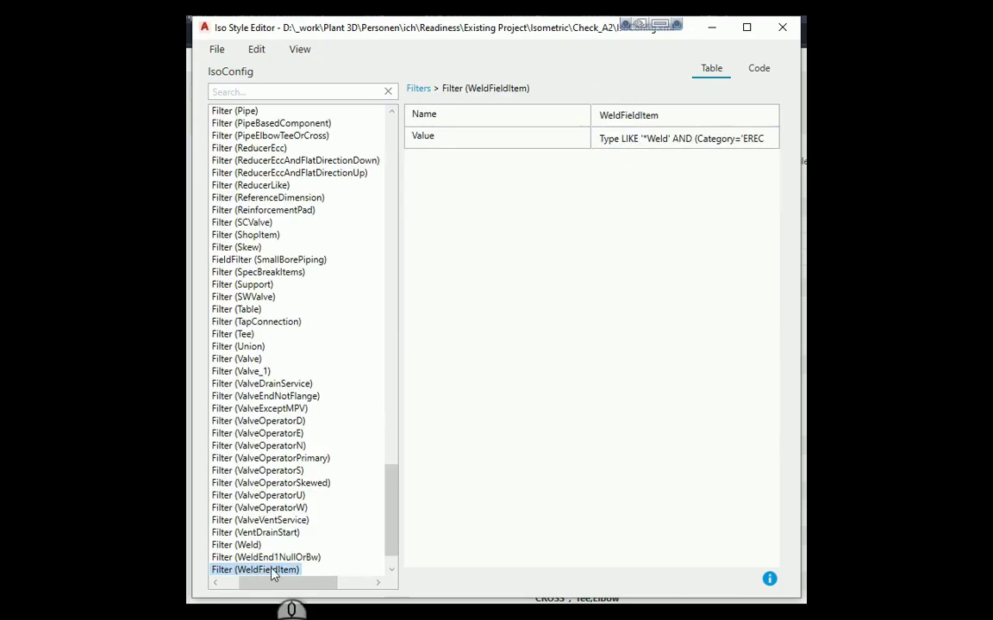
{"action": "mouse_move", "coordinate": [278, 575]}
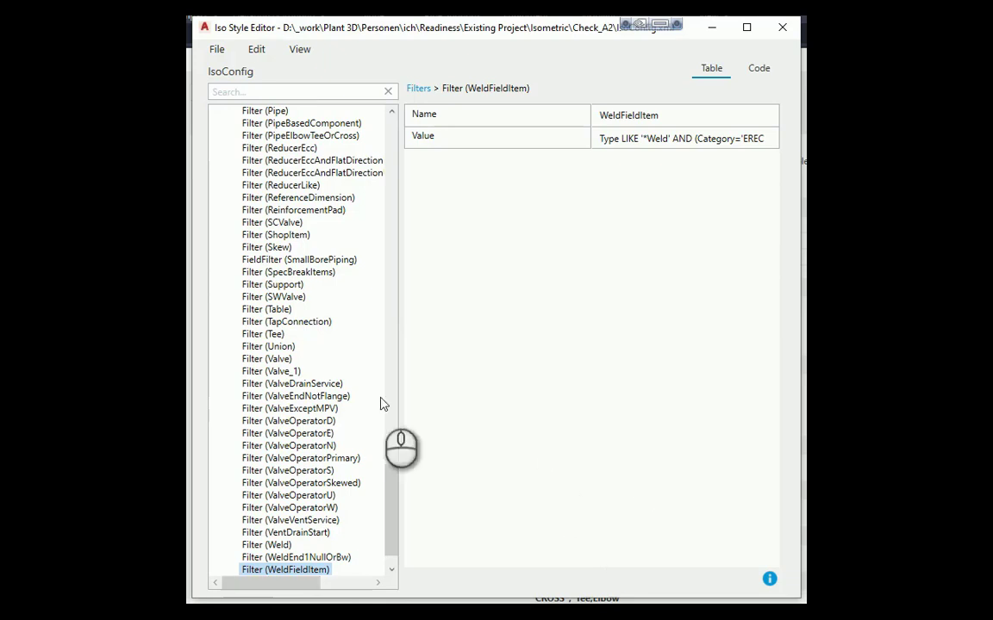
Step: Search 'linenumberscheme' and expand the Default theme's annotation schemes to locate it
{"action": "left_click", "coordinate": [302, 91]}
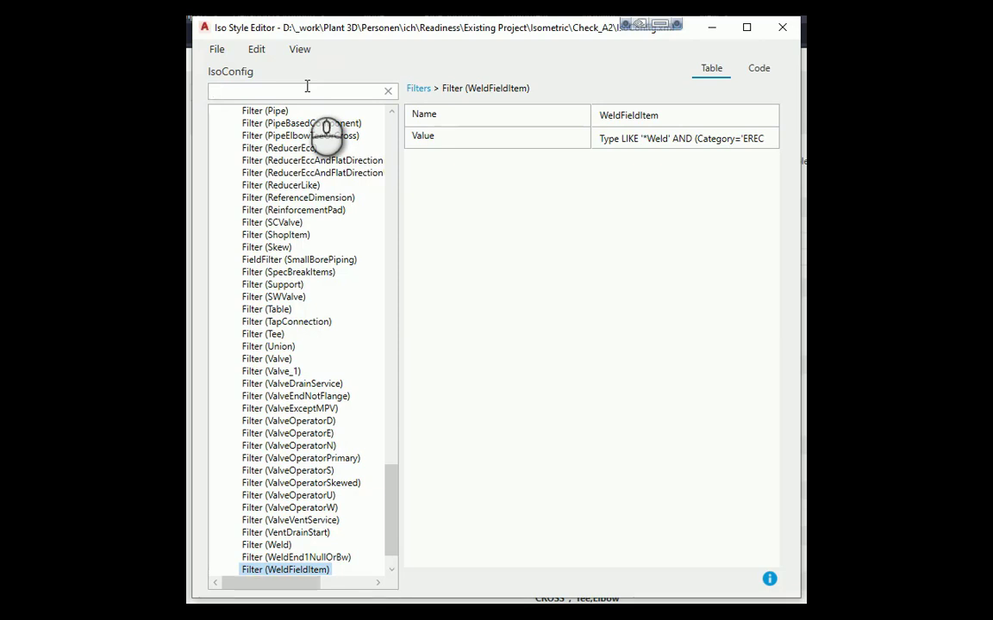
{"action": "type", "text": "linenumbe"}
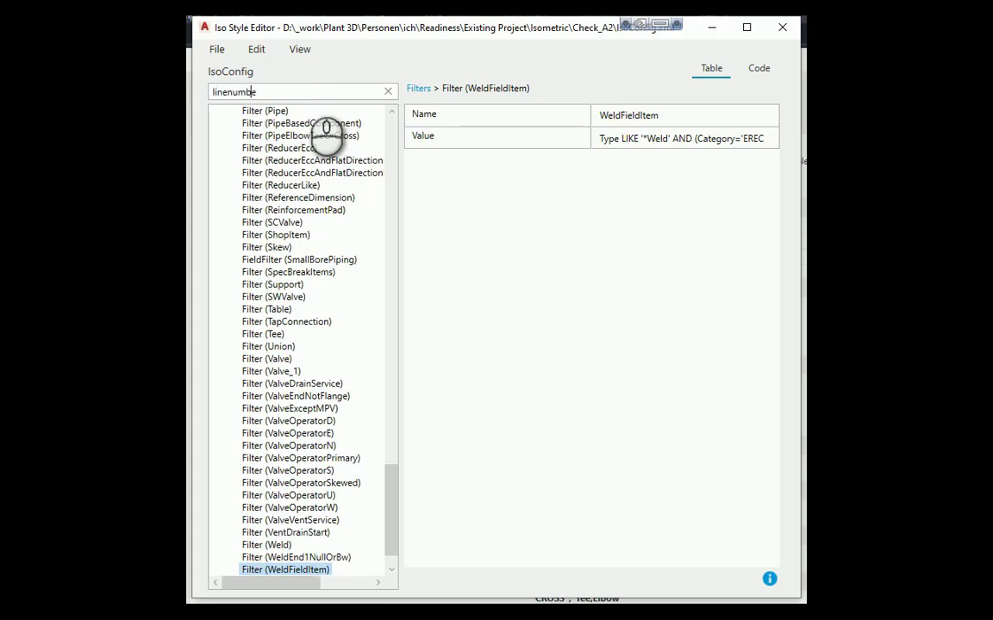
{"action": "type", "text": "rscheme"}
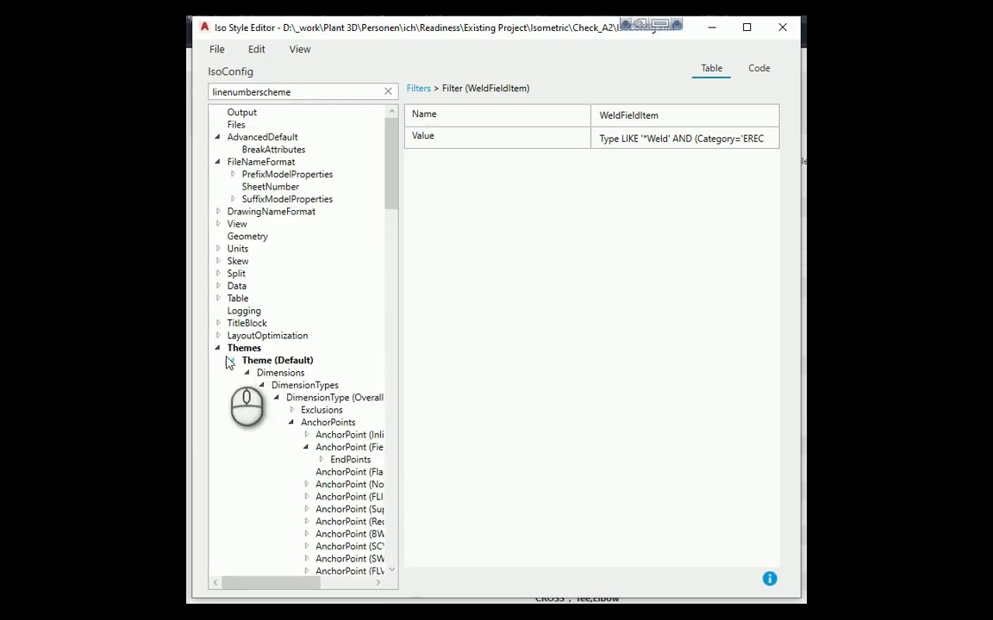
{"action": "scroll", "scroll_direction": "down", "scroll_amount": 3}
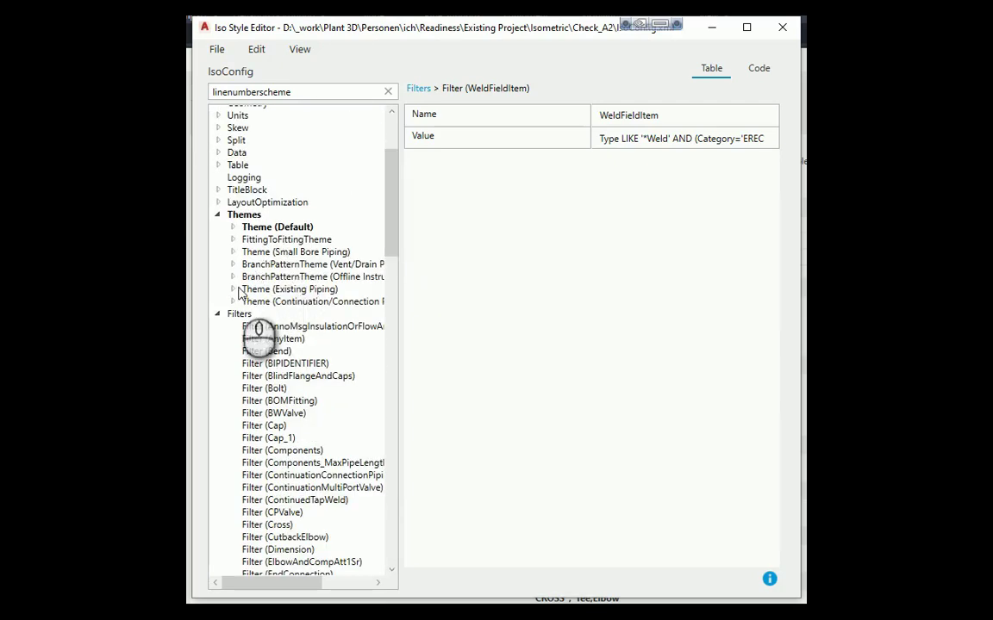
{"action": "left_click", "coordinate": [238, 447]}
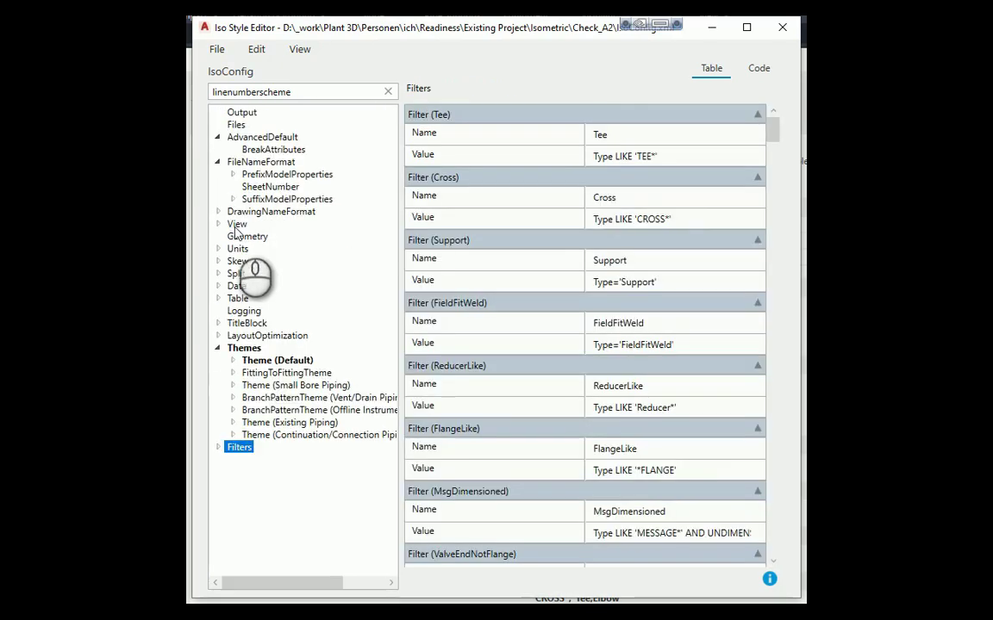
{"action": "left_click", "coordinate": [231, 360]}
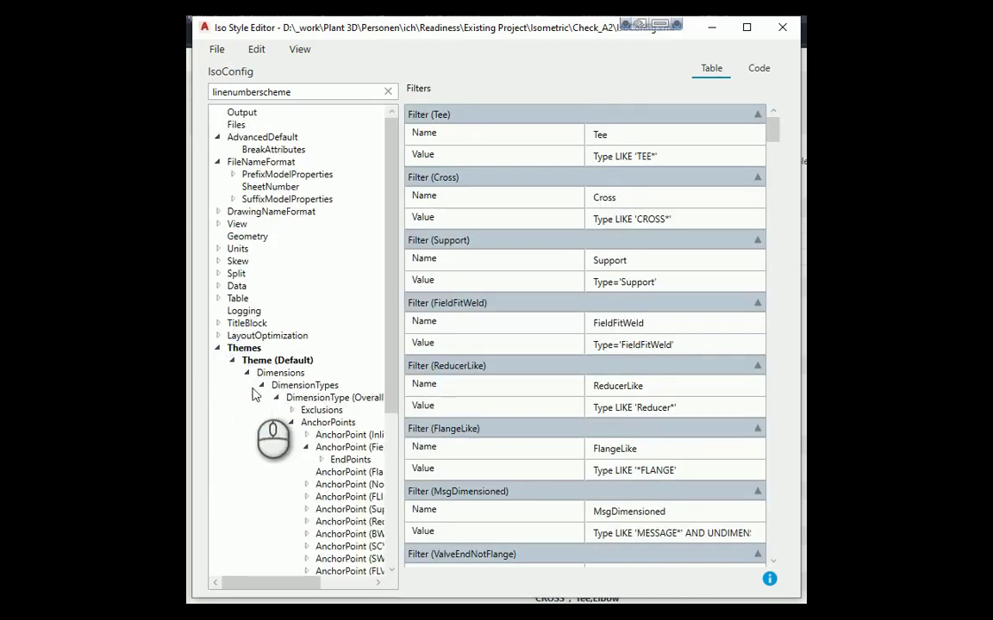
{"action": "left_click", "coordinate": [262, 372]}
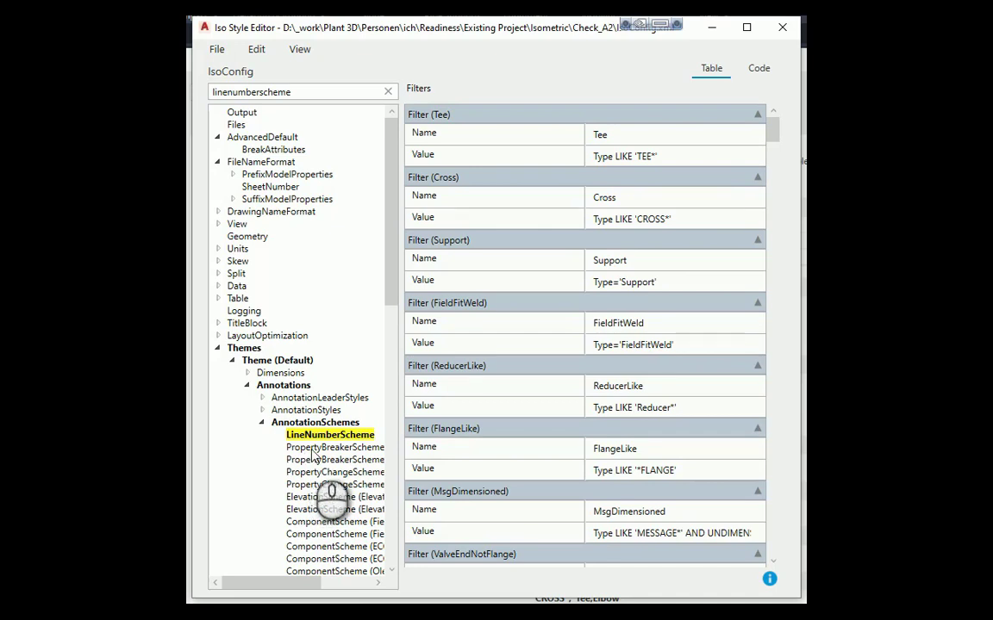
{"action": "mouse_move", "coordinate": [319, 448]}
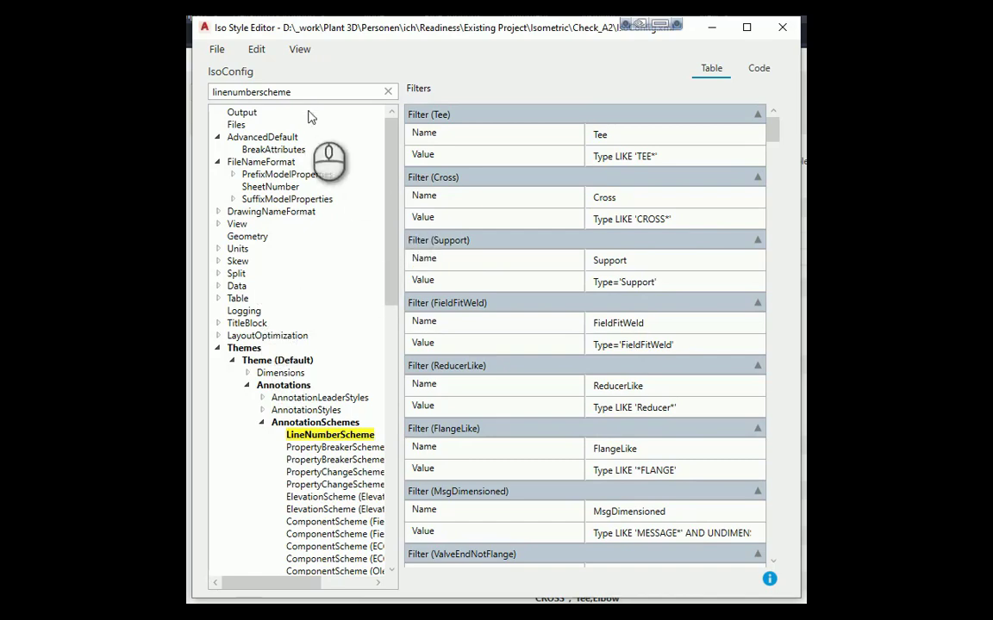
Step: Search 'insulation', inspect the InsulationThickness attribute and InsulationLimit style, then close the editor
{"action": "left_click", "coordinate": [297, 458]}
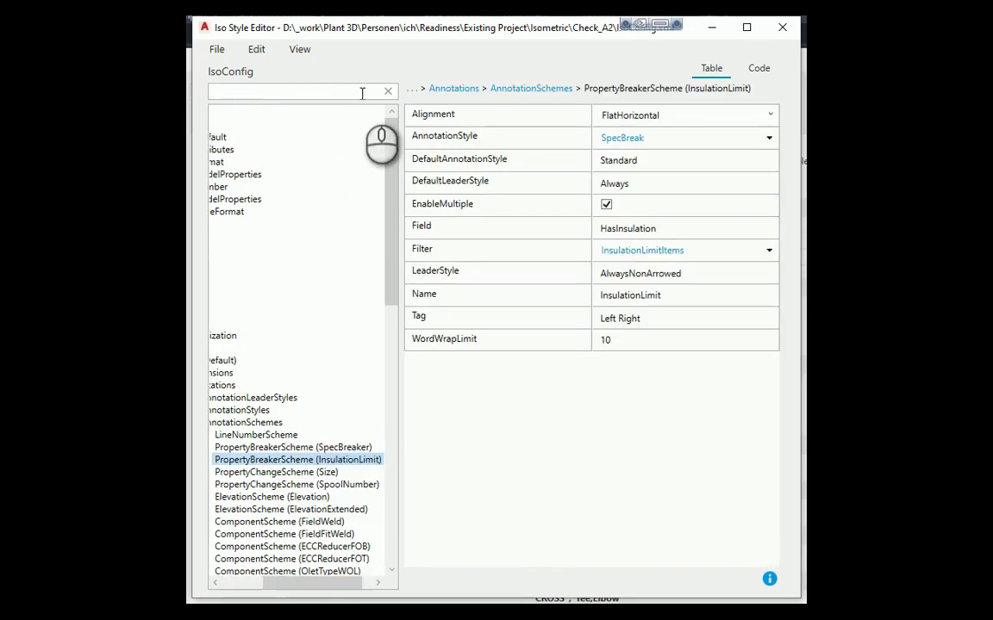
{"action": "type", "text": "insulation"}
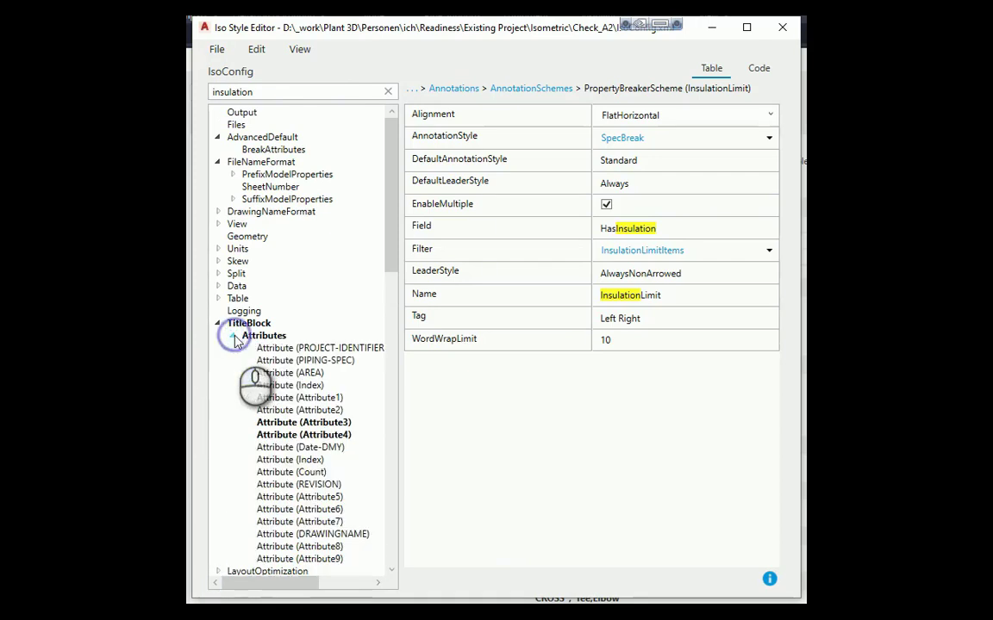
{"action": "left_click", "coordinate": [304, 422]}
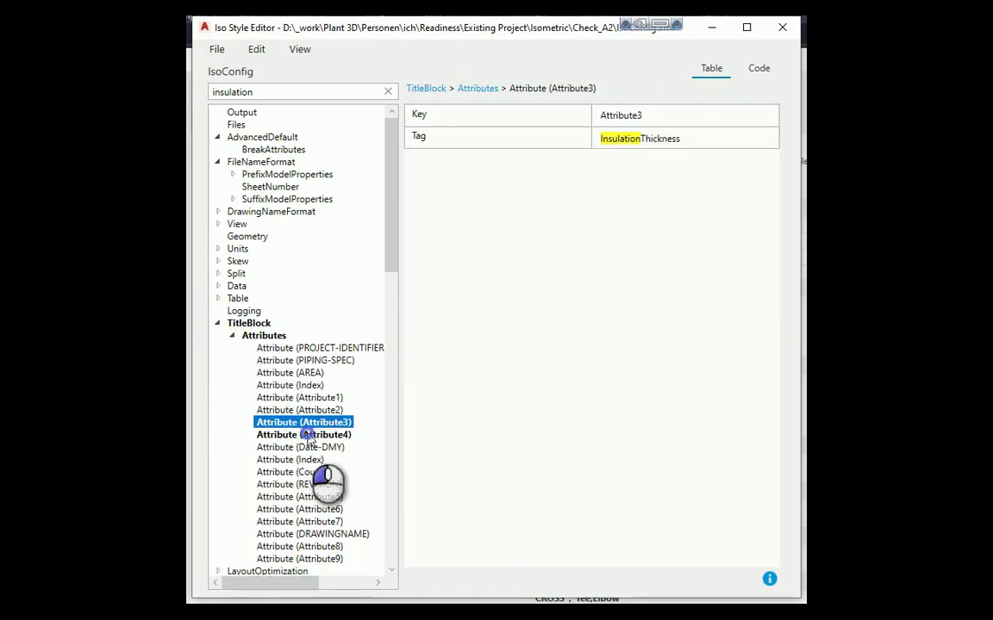
{"action": "left_click", "coordinate": [248, 322]}
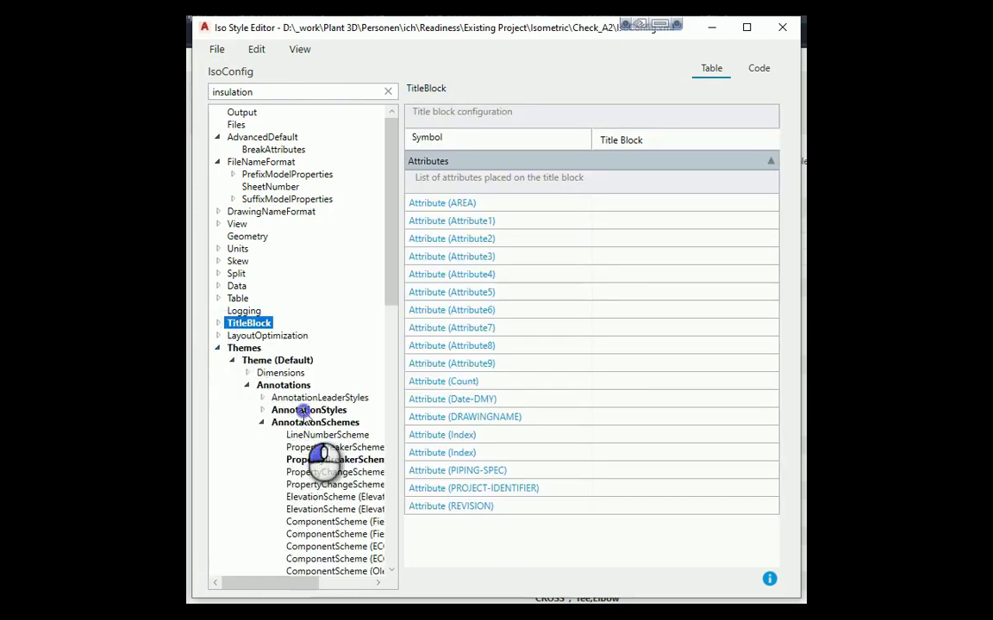
{"action": "left_click", "coordinate": [307, 410]}
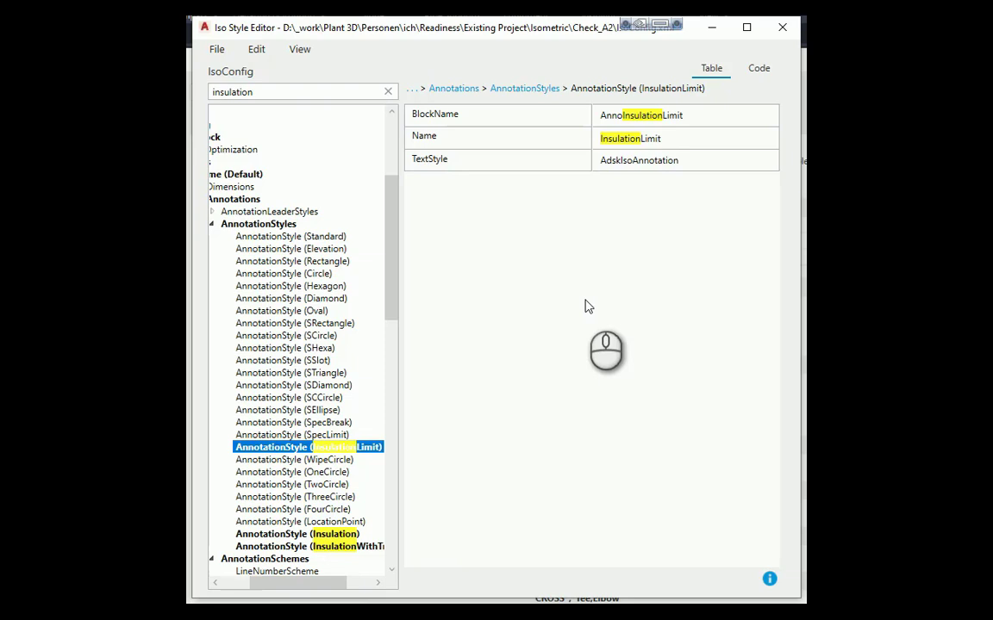
{"action": "left_click", "coordinate": [217, 48]}
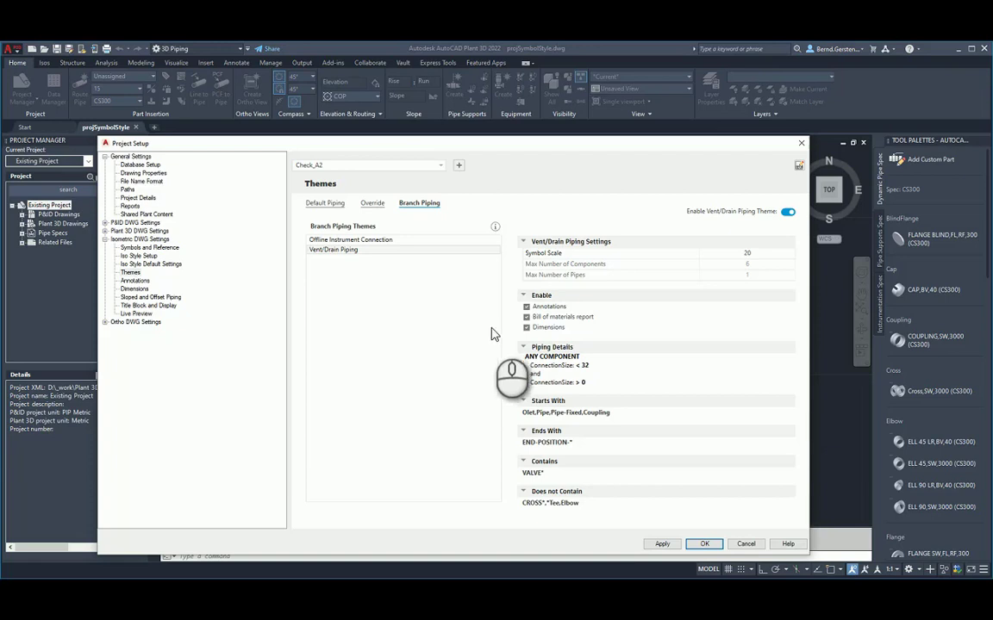
Step: Browse the Check_A2 isometric Dimensions settings: string anchors (Cap), then the general settings with string dimensioning by default turned off
{"action": "left_click", "coordinate": [134, 281]}
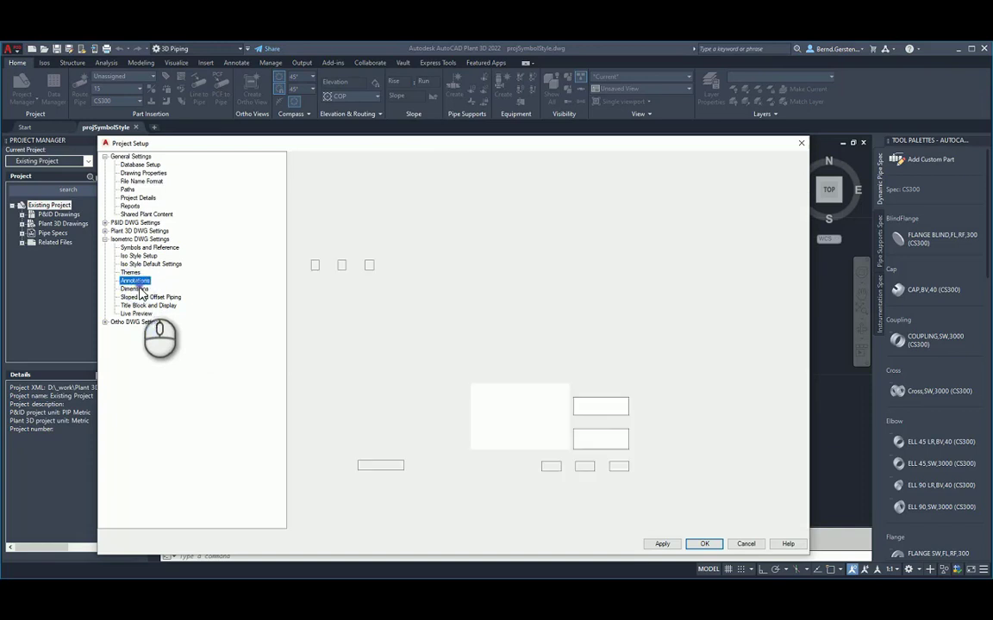
{"action": "left_click", "coordinate": [134, 289]}
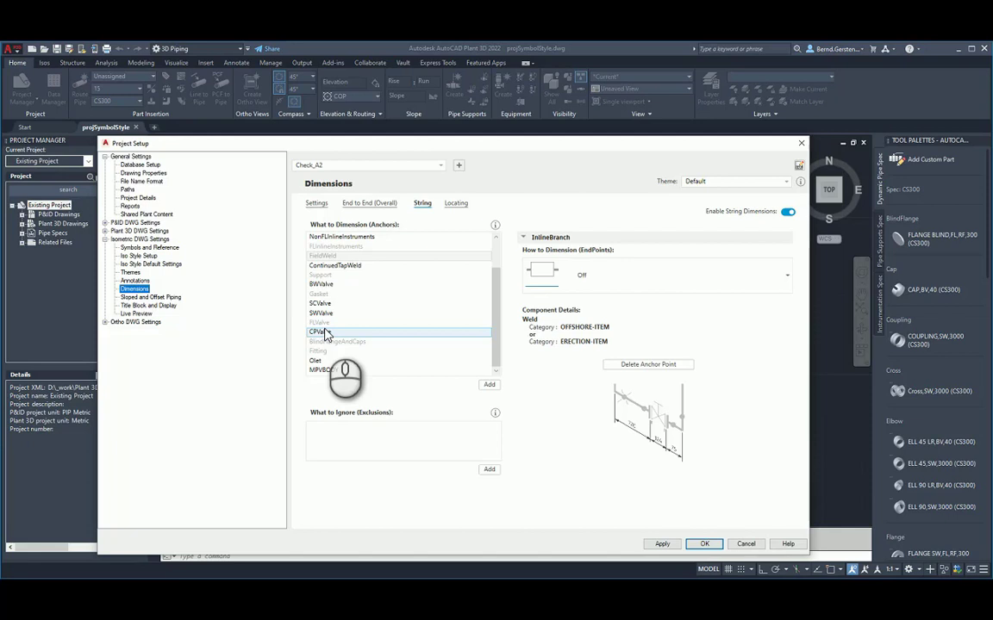
{"action": "left_click", "coordinate": [441, 166]}
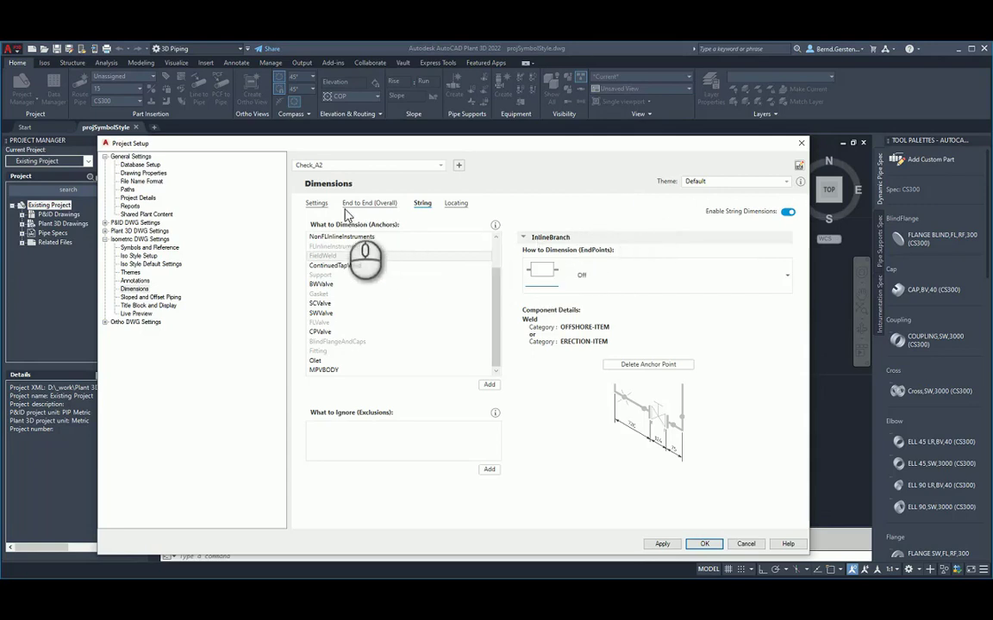
{"action": "left_click", "coordinate": [317, 203]}
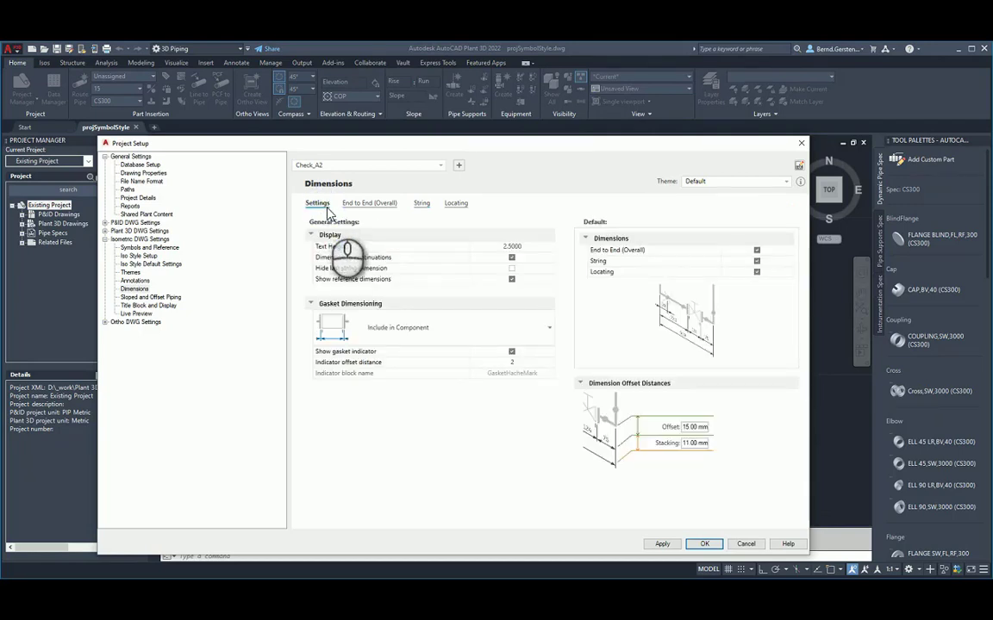
{"action": "mouse_move", "coordinate": [509, 297]}
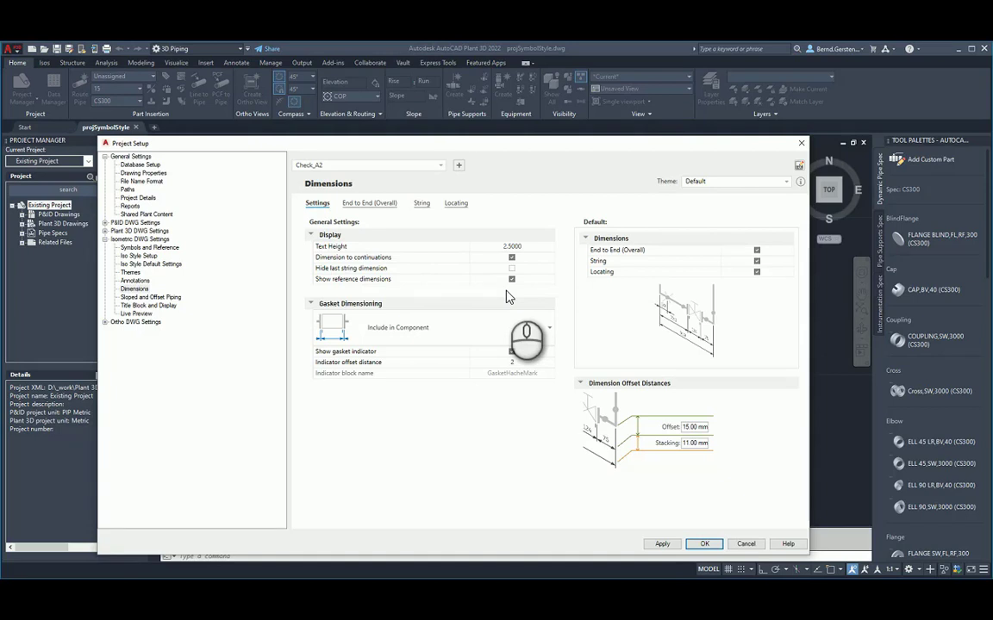
{"action": "mouse_move", "coordinate": [509, 297]}
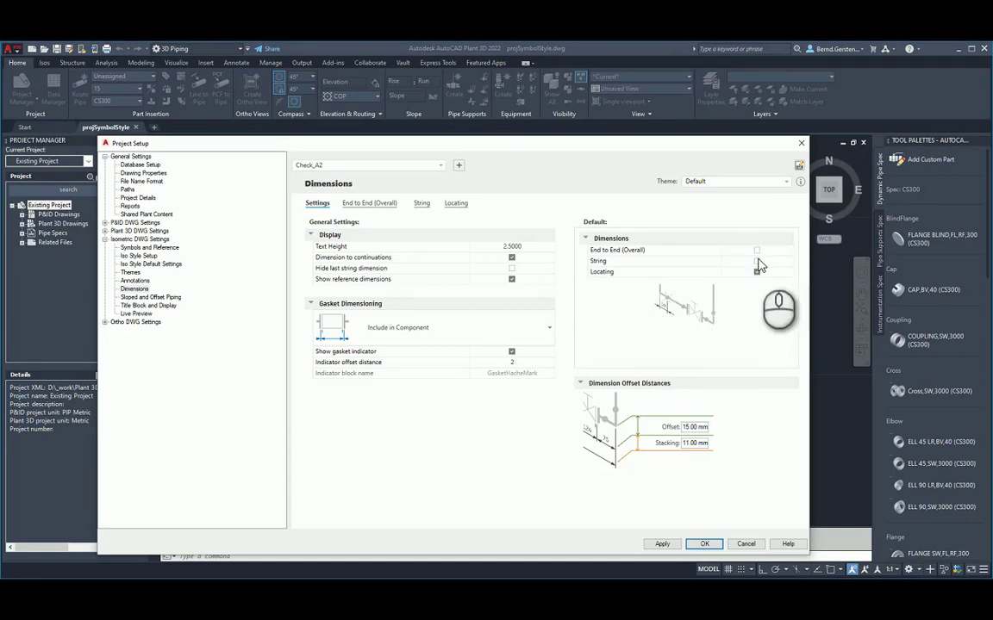
{"action": "left_click", "coordinate": [756, 260]}
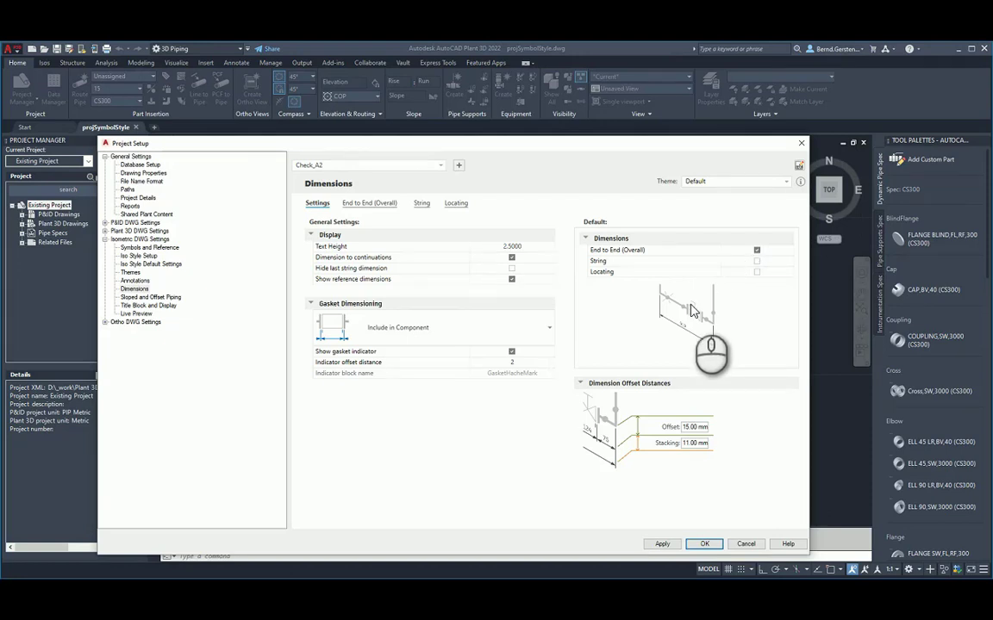
{"action": "mouse_move", "coordinate": [420, 327]}
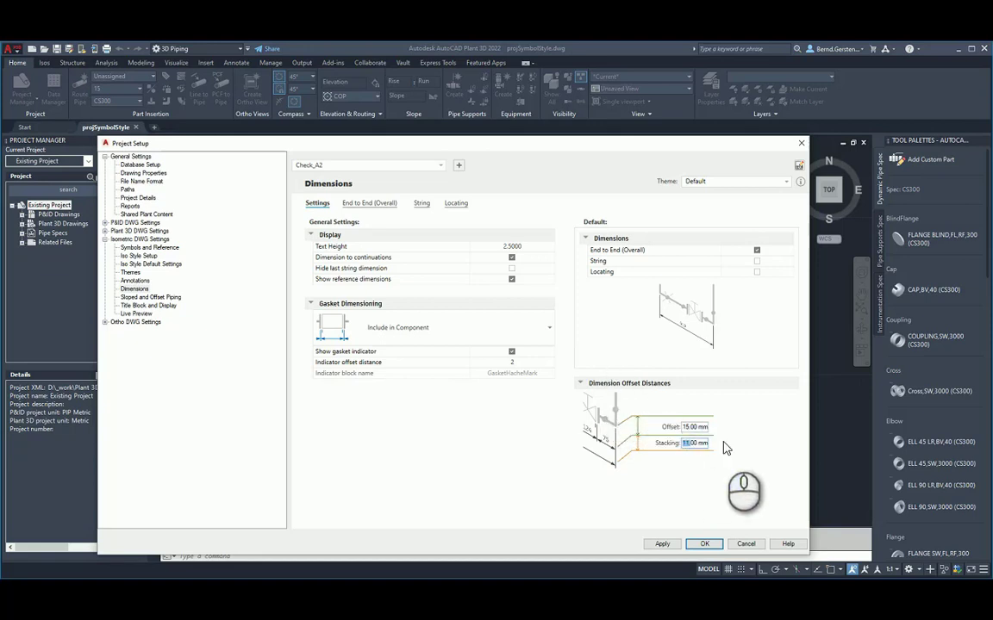
{"action": "mouse_move", "coordinate": [738, 437]}
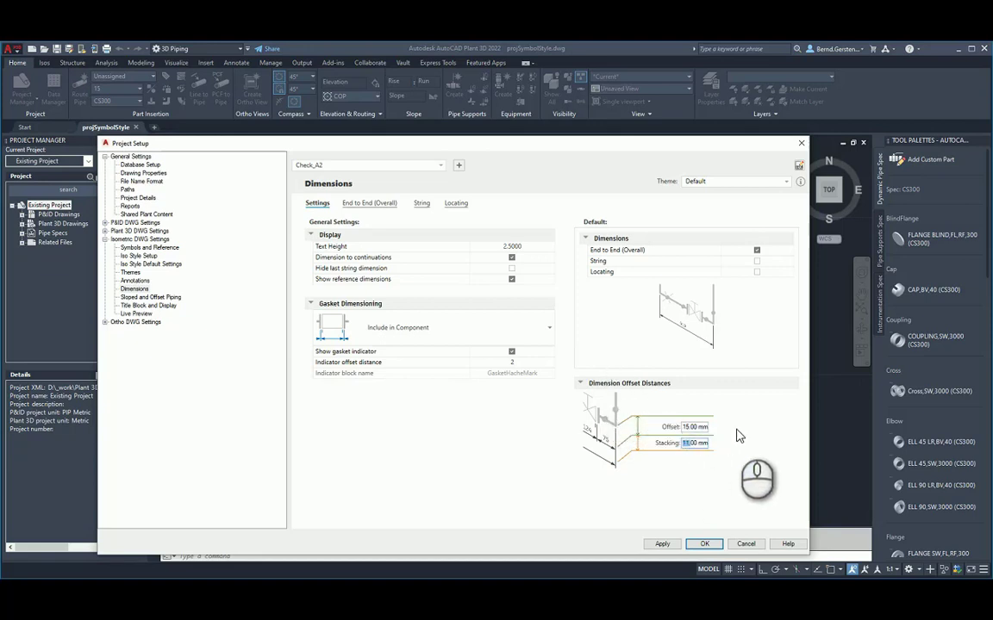
{"action": "mouse_move", "coordinate": [708, 517]}
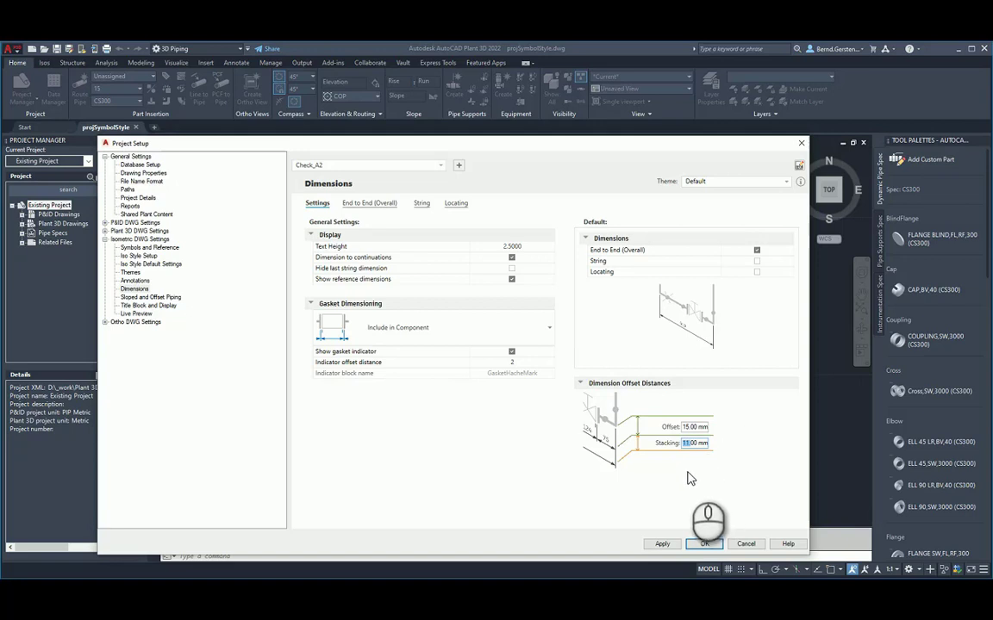
{"action": "mouse_move", "coordinate": [696, 466]}
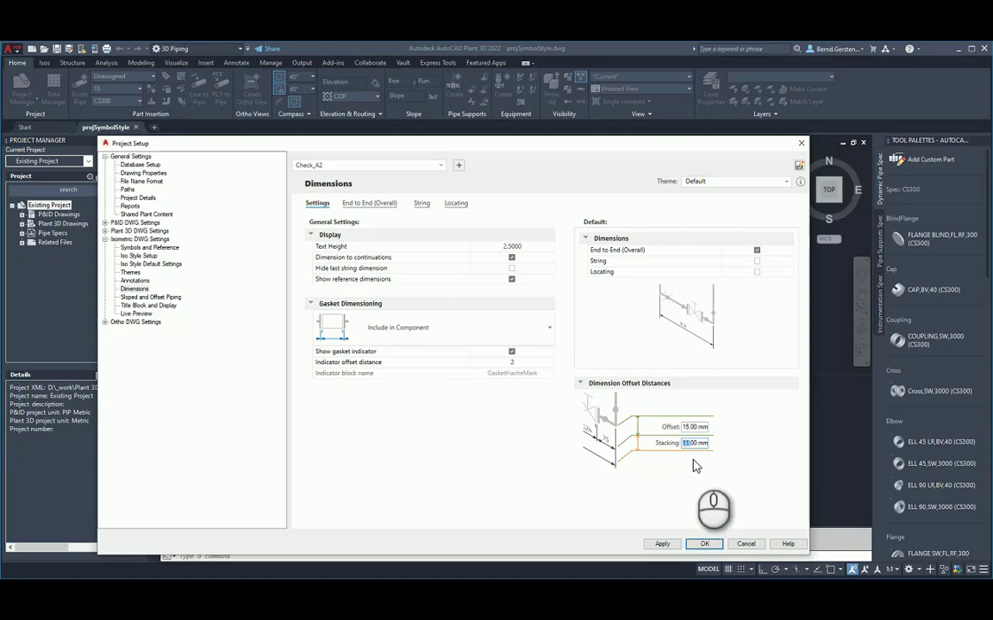
{"action": "mouse_move", "coordinate": [374, 219]}
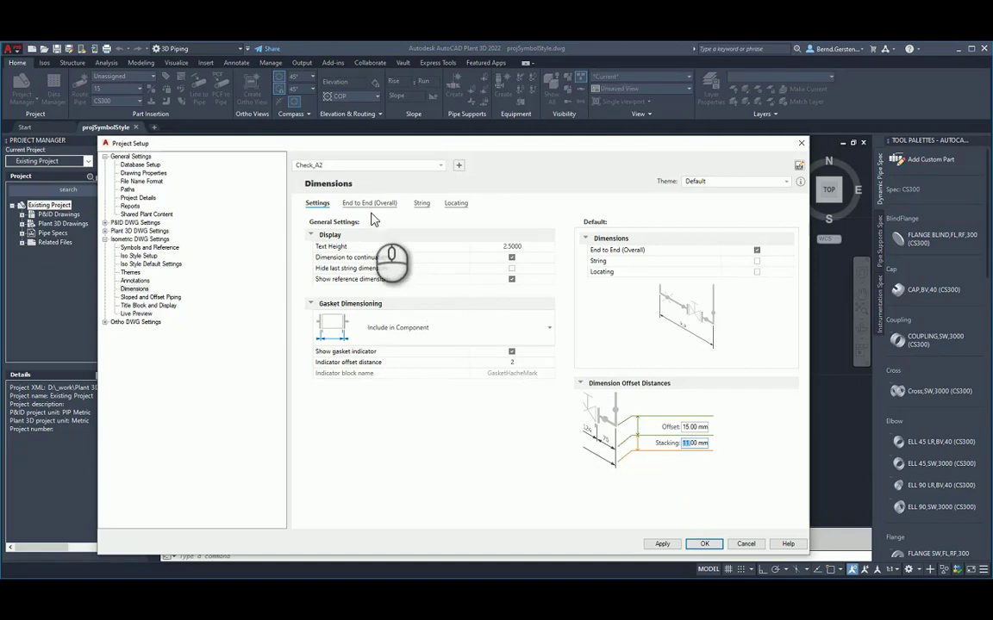
Step: Enable String Dimensions on the String tab and select the BWValve anchor
{"action": "left_click", "coordinate": [455, 203]}
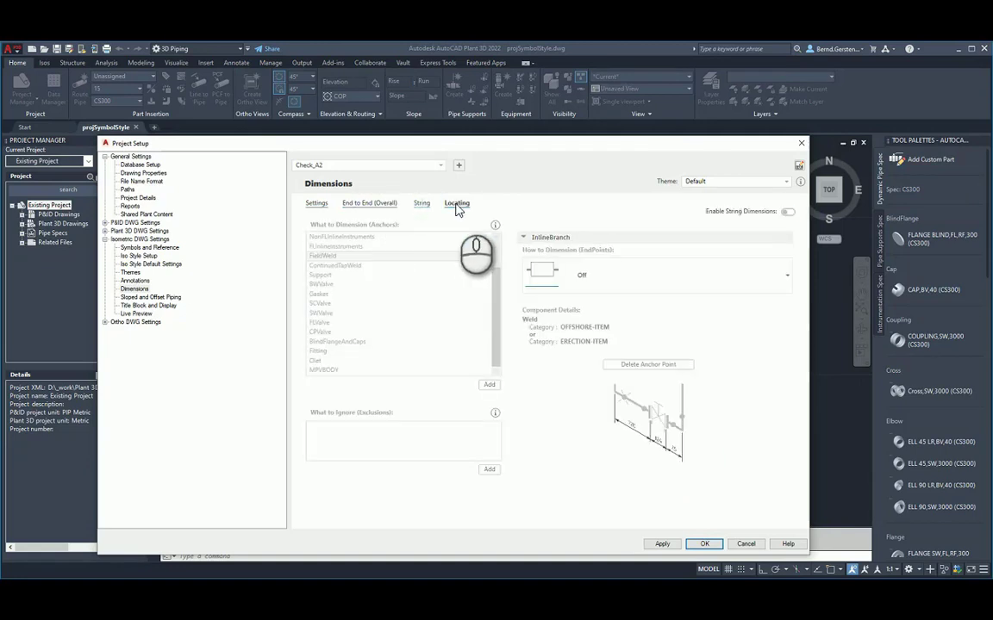
{"action": "left_click", "coordinate": [421, 204]}
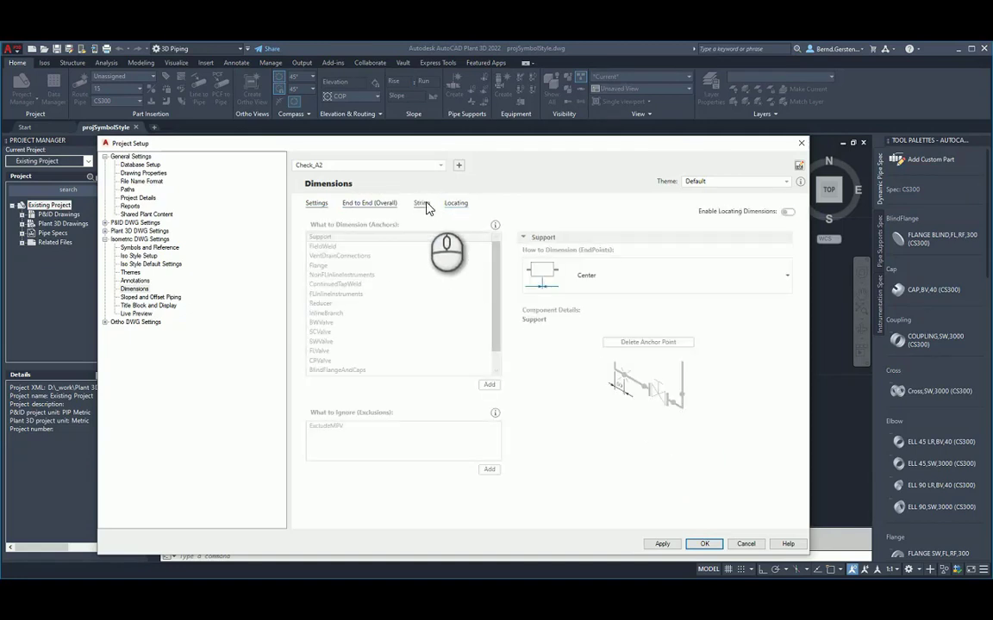
{"action": "left_click", "coordinate": [421, 204]}
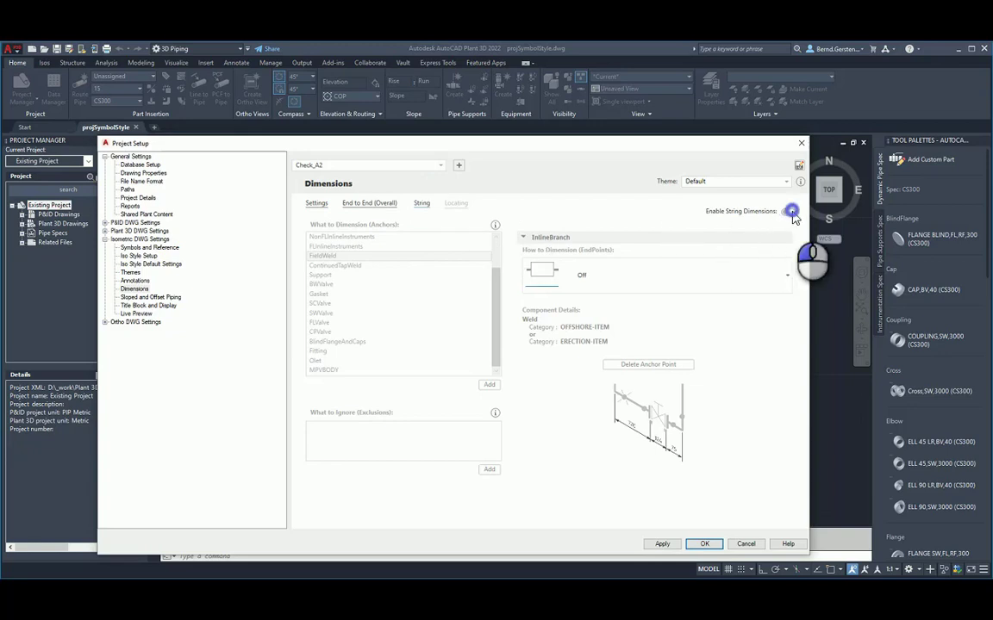
{"action": "left_click", "coordinate": [789, 210]}
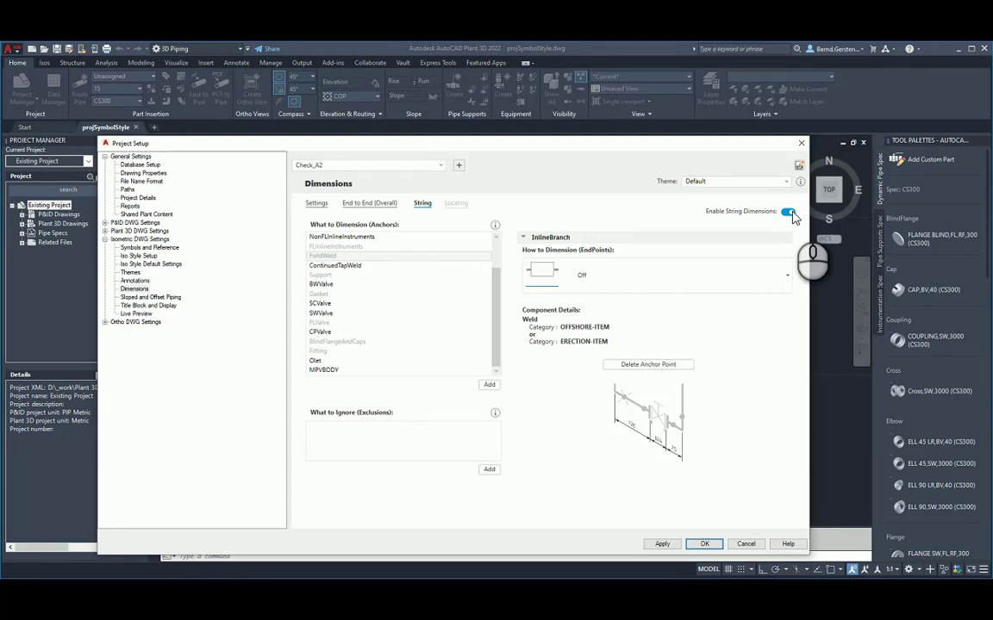
{"action": "left_click", "coordinate": [786, 210]}
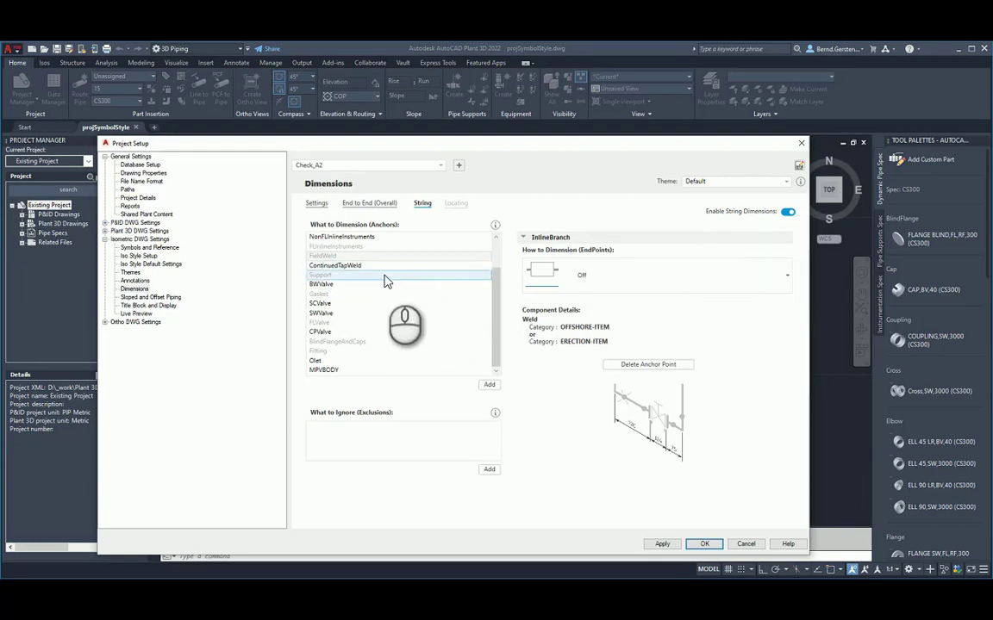
{"action": "left_click", "coordinate": [320, 284]}
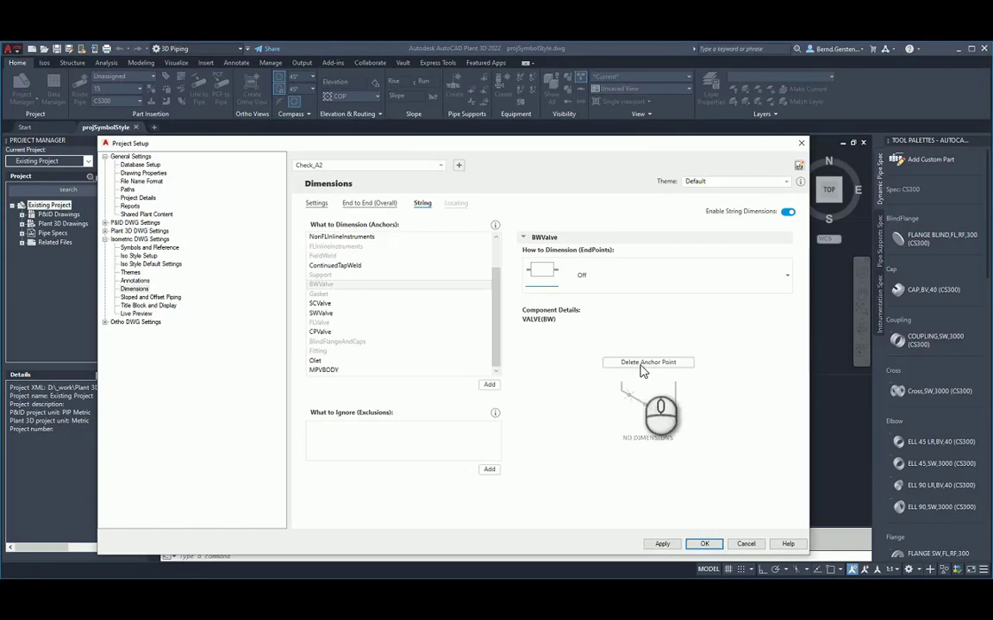
{"action": "left_click", "coordinate": [648, 362]}
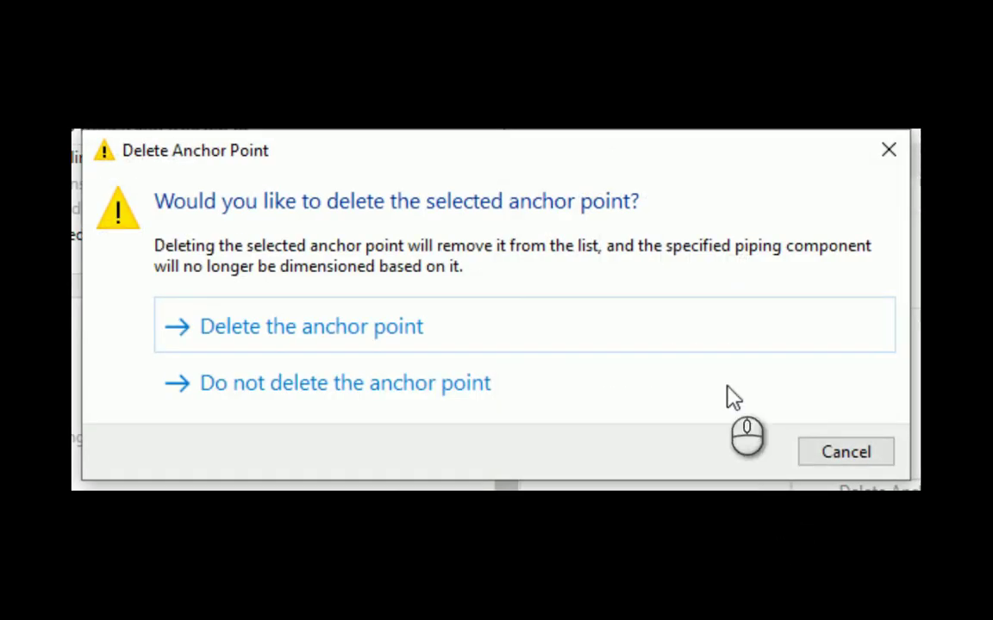
{"action": "left_click", "coordinate": [345, 383]}
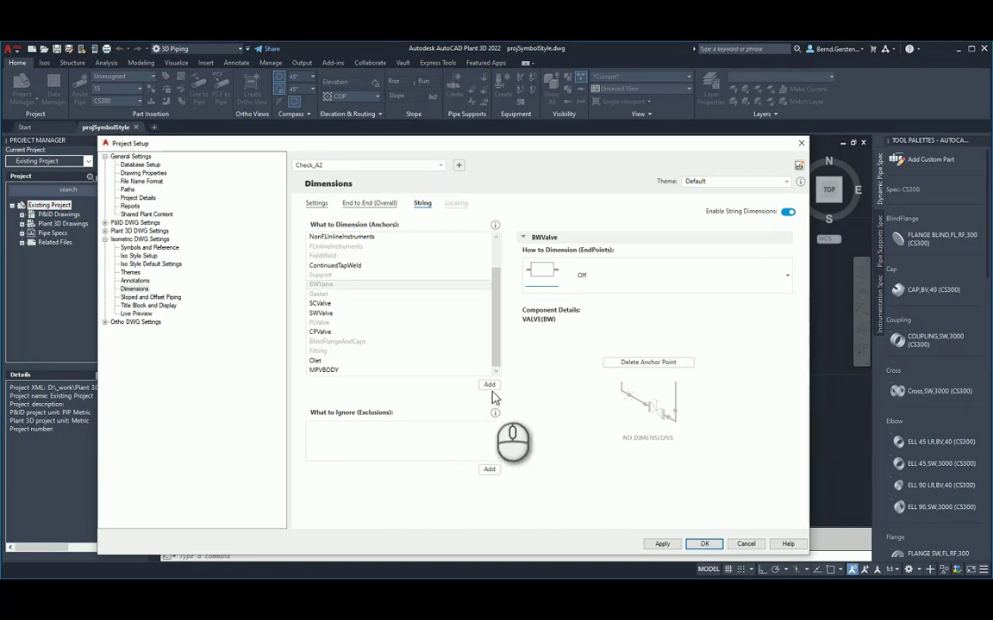
Step: Add a Valve string dimension anchor with End Type Flanged (FL) and connection Size = 100
{"action": "left_click", "coordinate": [489, 384]}
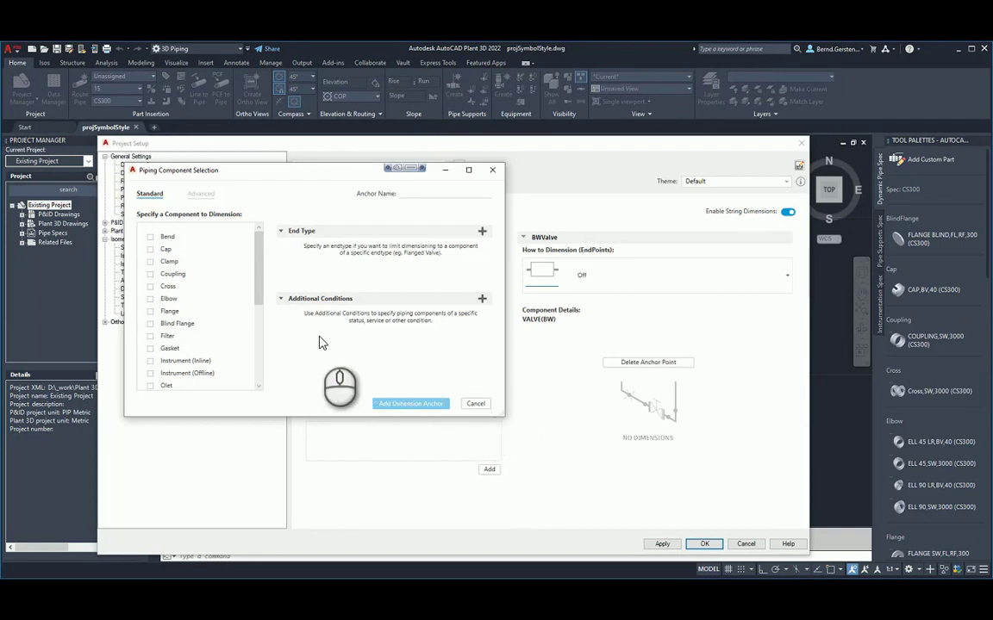
{"action": "scroll", "scroll_direction": "down", "scroll_amount": 3}
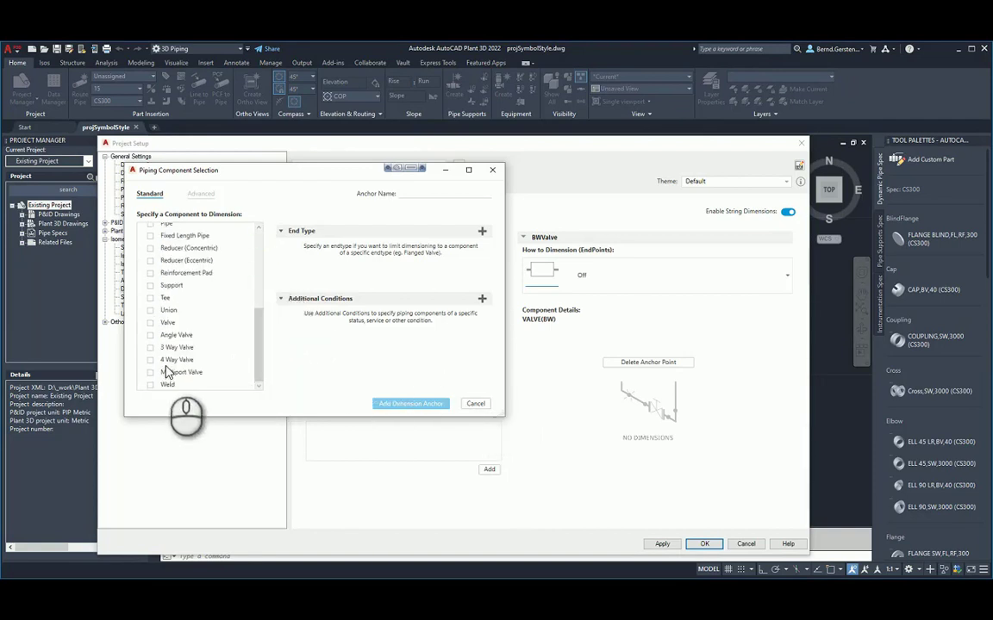
{"action": "left_click", "coordinate": [150, 322]}
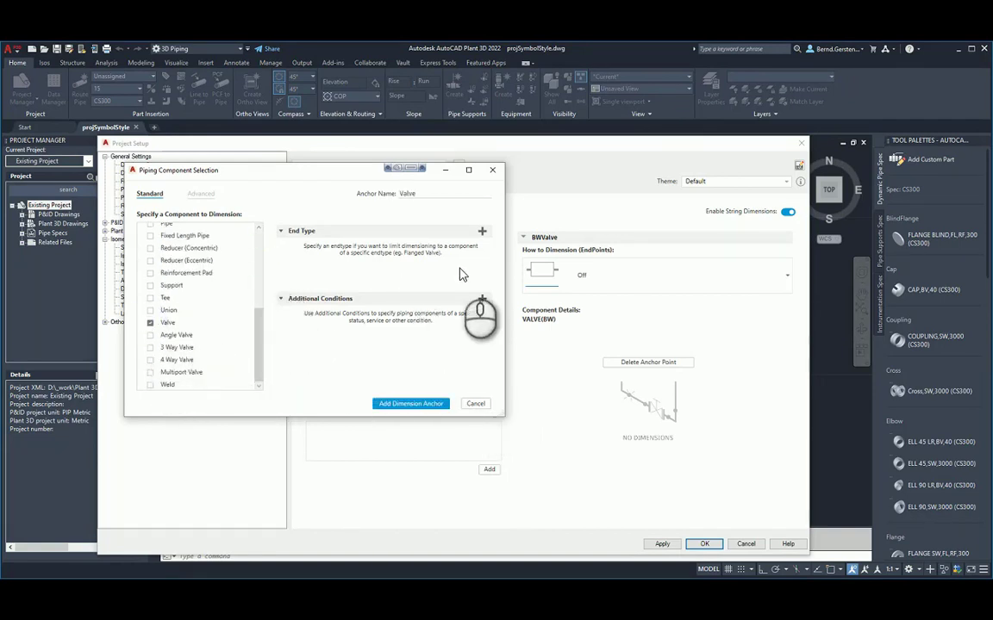
{"action": "left_click", "coordinate": [483, 231]}
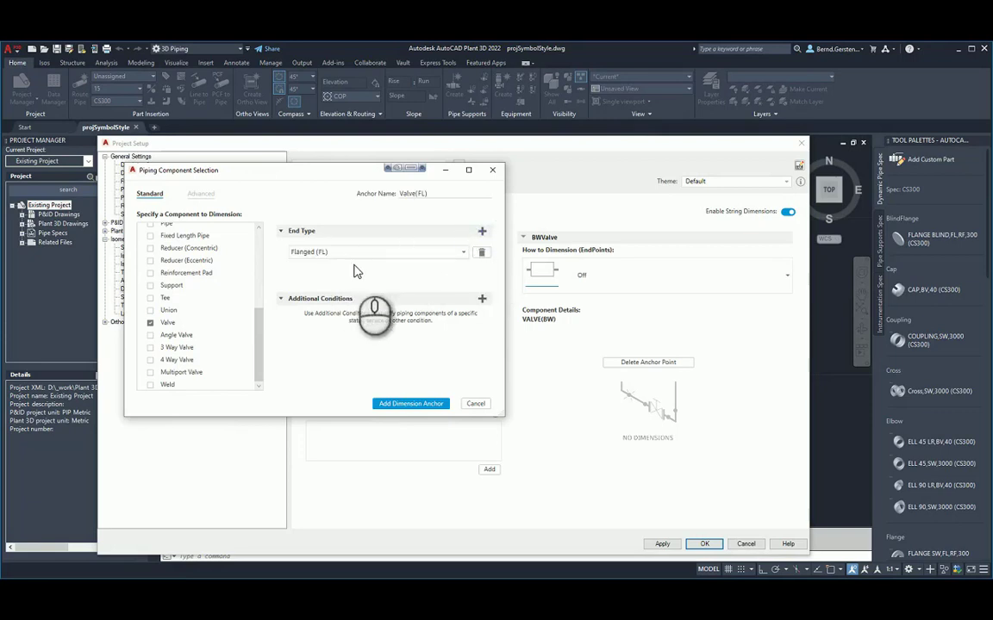
{"action": "left_click", "coordinate": [483, 299]}
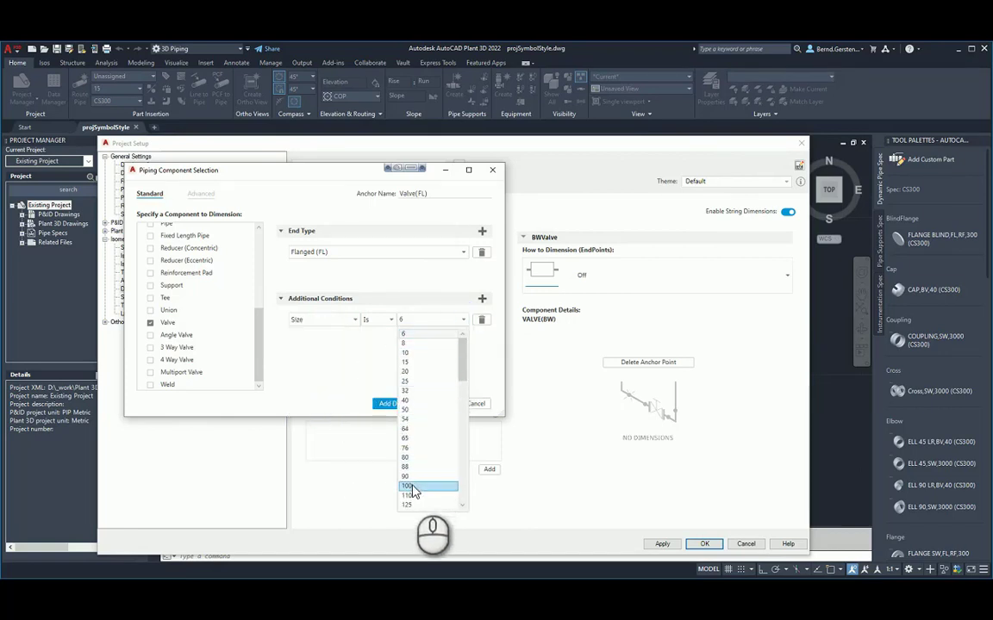
{"action": "left_click", "coordinate": [407, 486]}
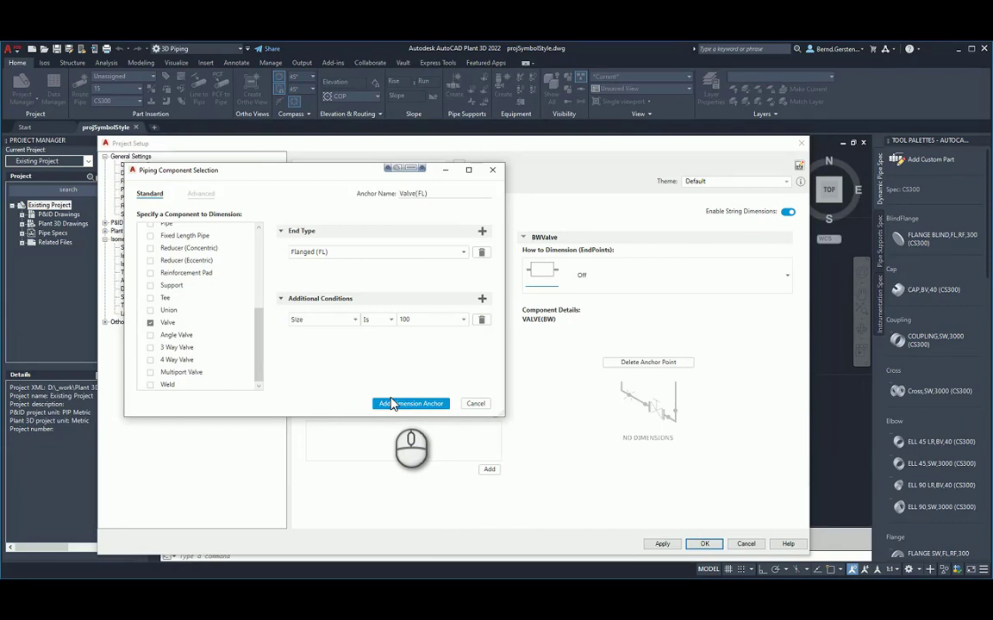
{"action": "left_click", "coordinate": [410, 404]}
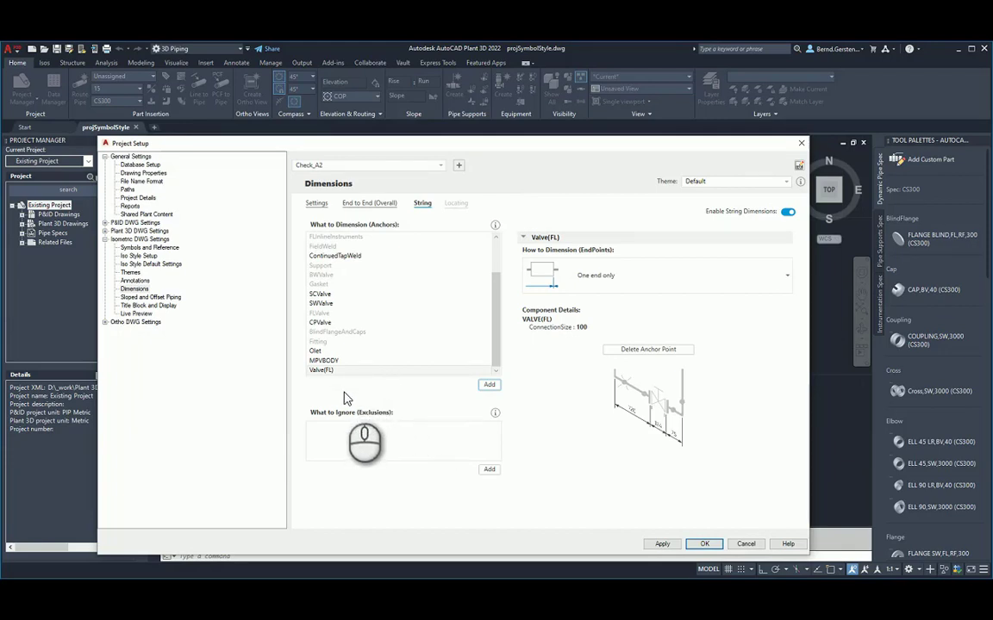
{"action": "mouse_move", "coordinate": [393, 405]}
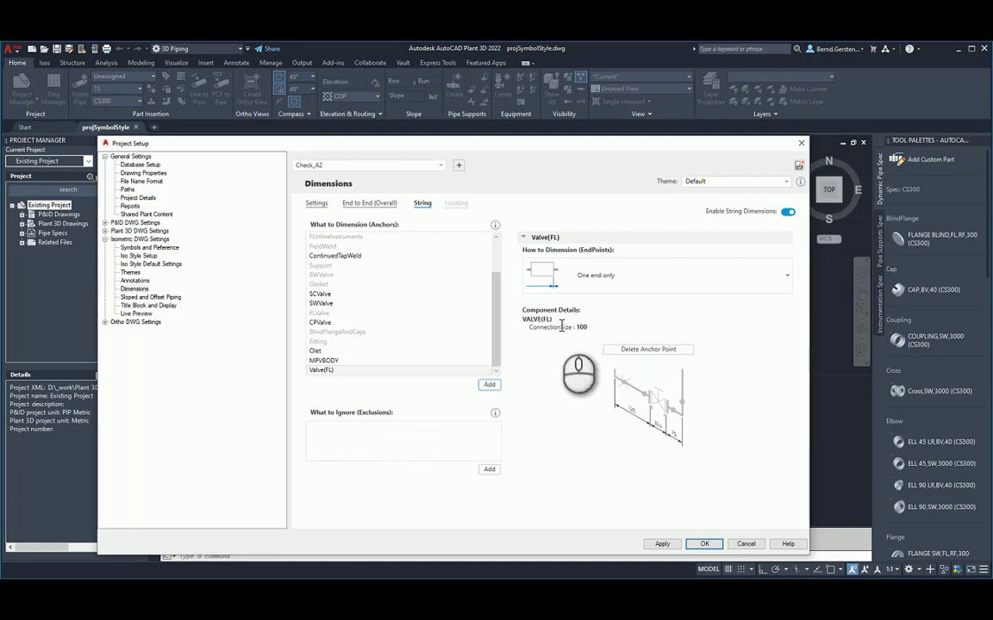
{"action": "mouse_move", "coordinate": [565, 336]}
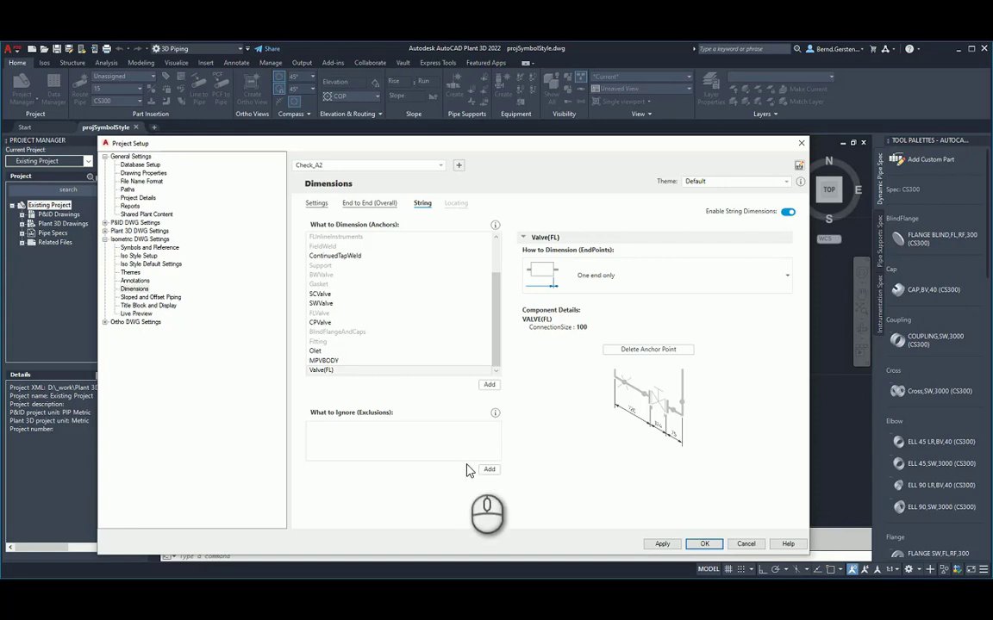
Step: Add Cap as a component to ignore in string dimensioning
{"action": "left_click", "coordinate": [490, 469]}
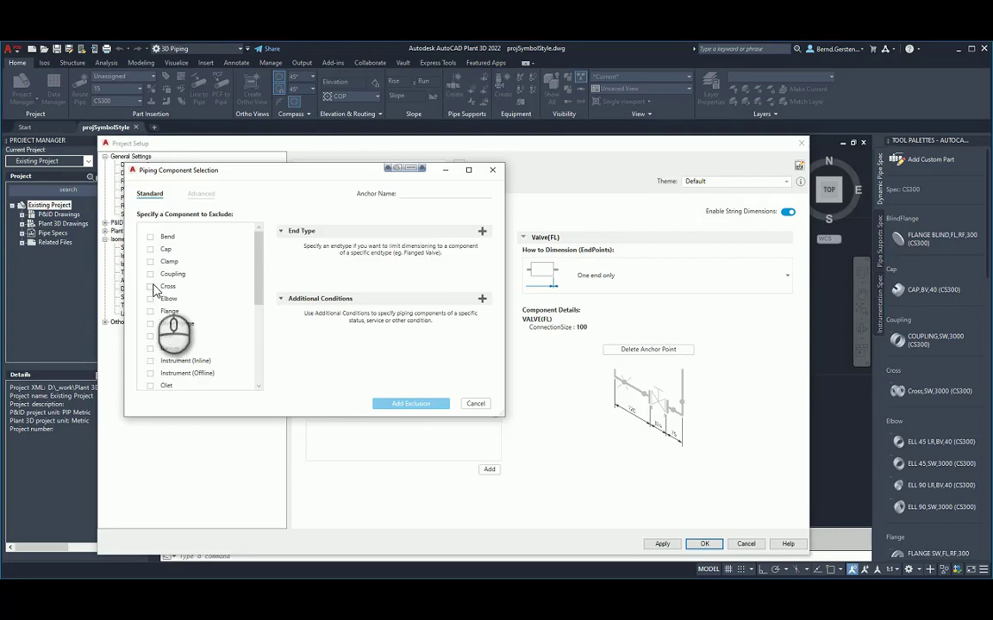
{"action": "left_click", "coordinate": [152, 248]}
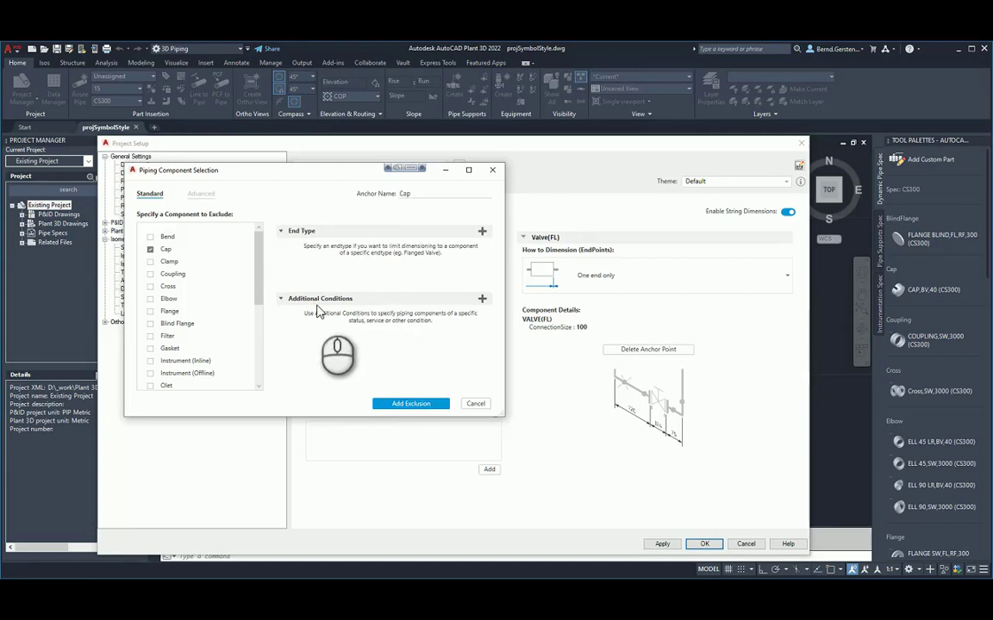
{"action": "left_click", "coordinate": [411, 403]}
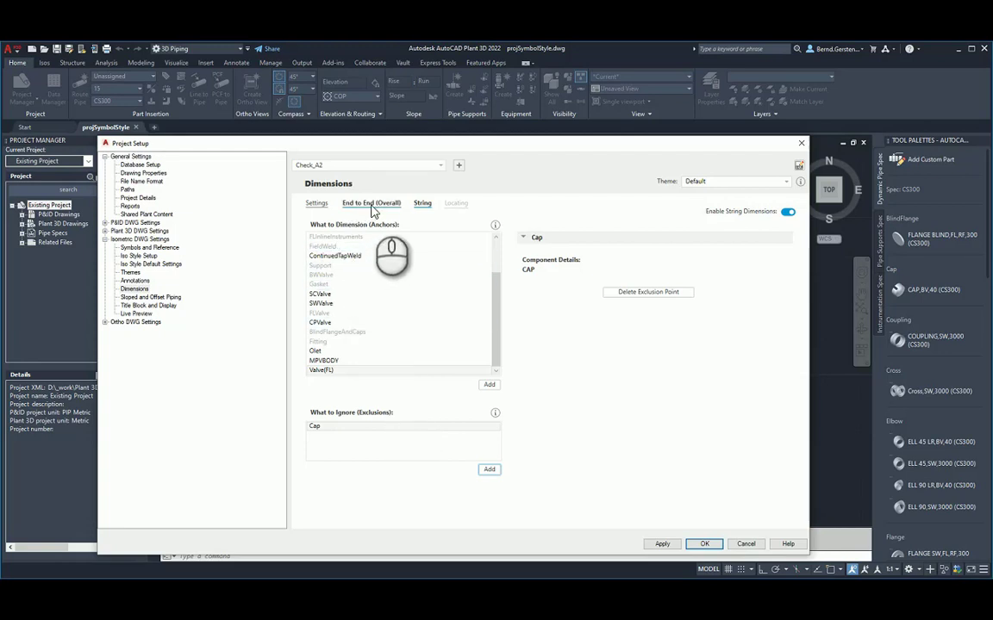
Step: Set the End to End (Overall) dimension theme to Small Bore Piping
{"action": "left_click", "coordinate": [455, 204]}
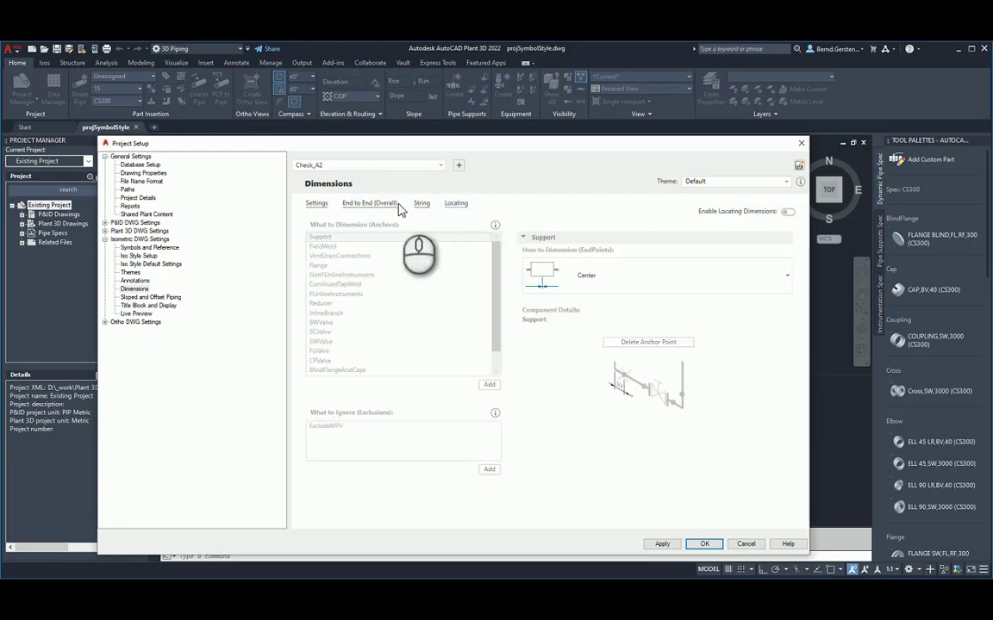
{"action": "left_click", "coordinate": [784, 181]}
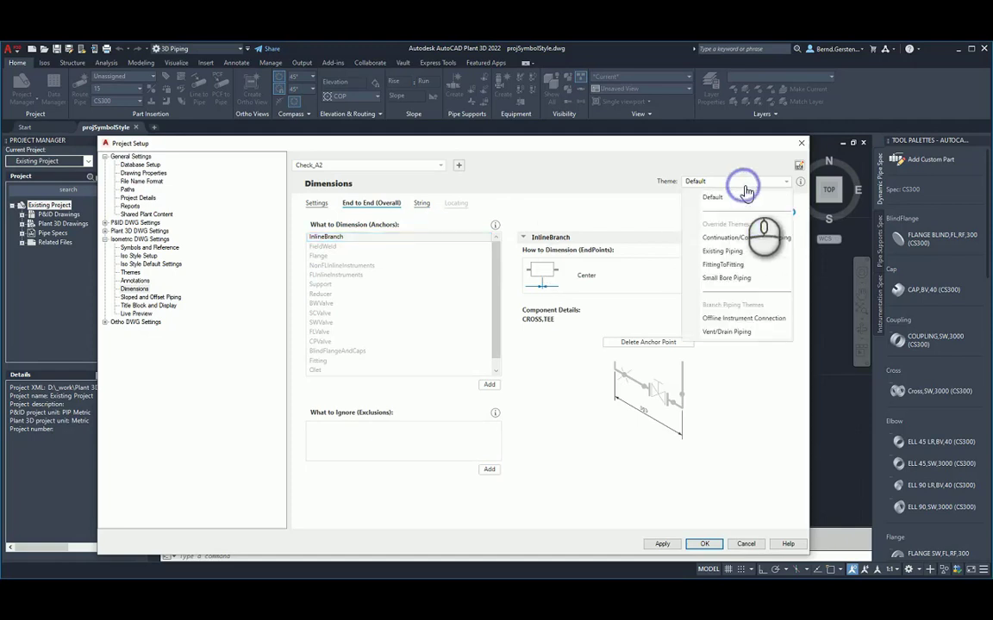
{"action": "left_click", "coordinate": [728, 277]}
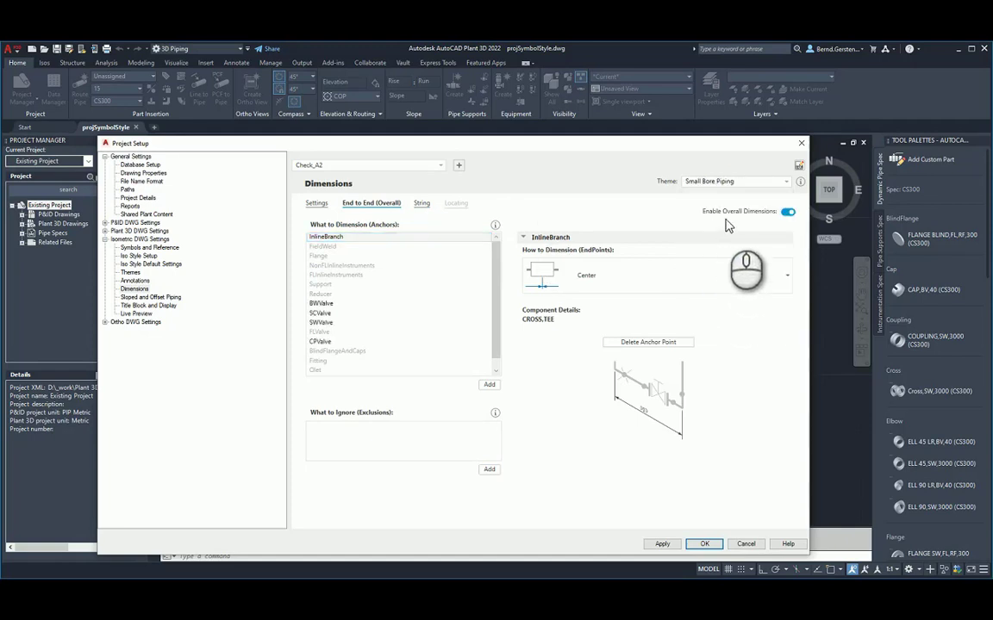
{"action": "left_click", "coordinate": [784, 181]}
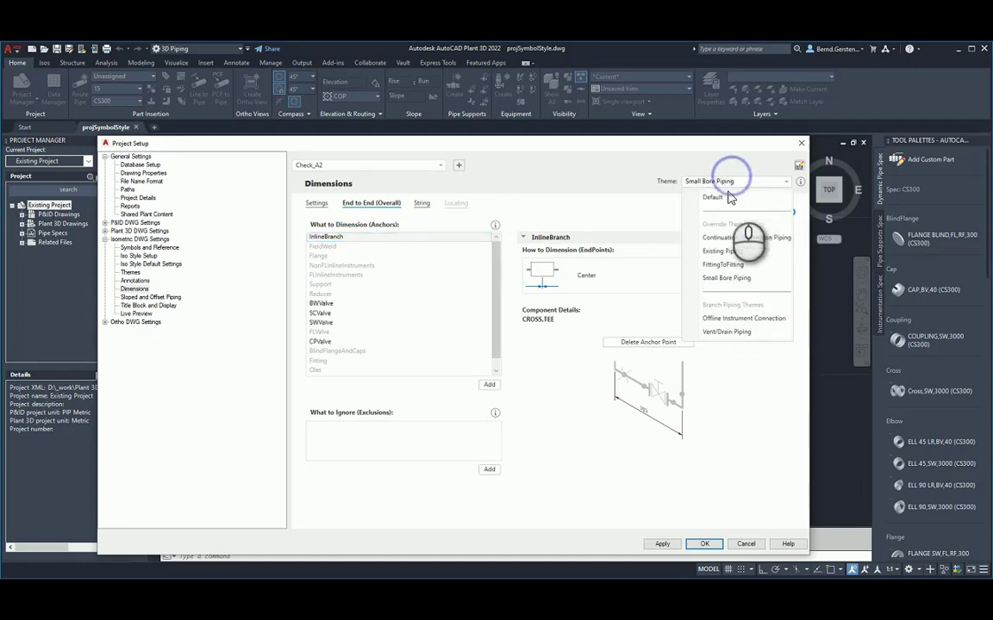